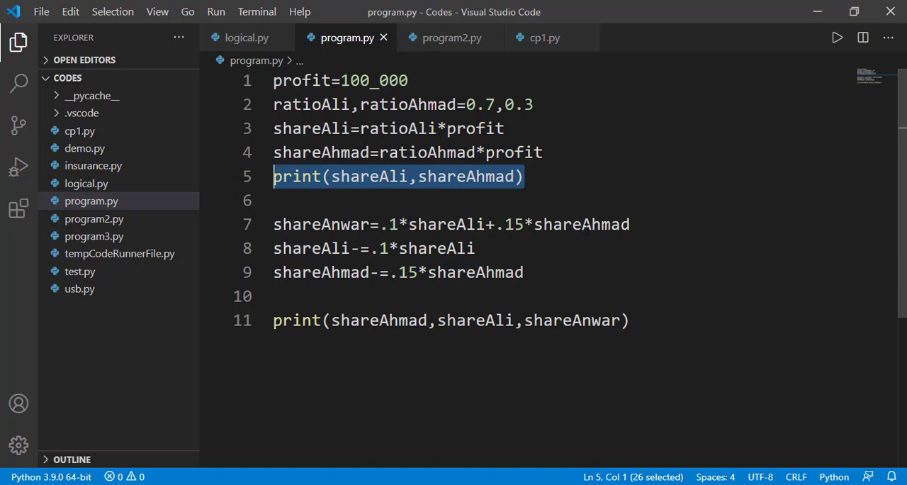
pyautogui.moveTo(575, 261)
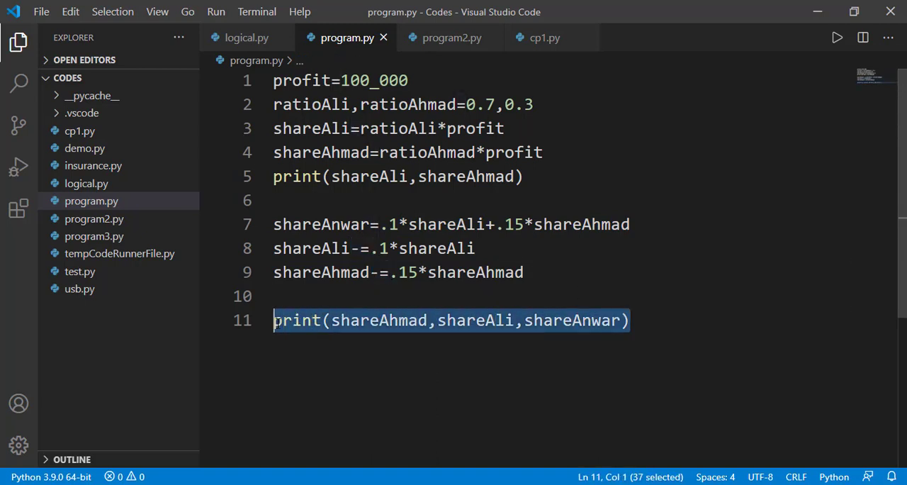
pyautogui.moveTo(363, 385)
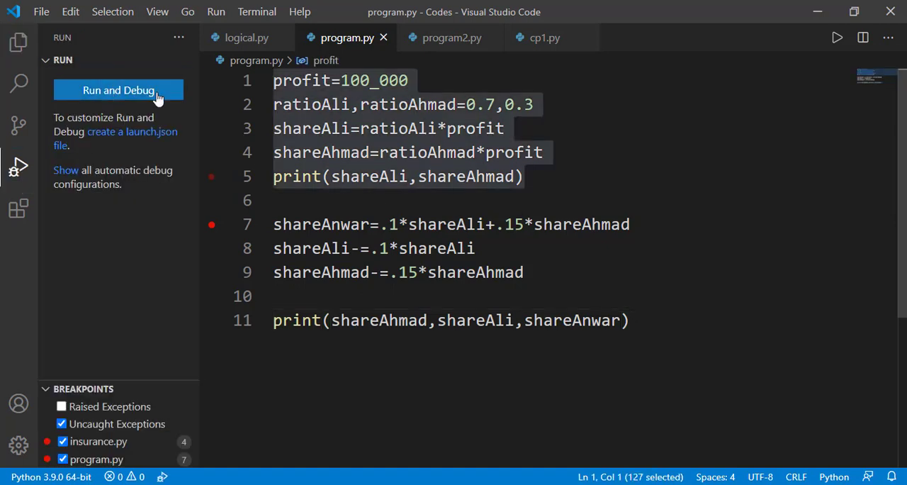
# Debug program.py as a Python File, pause at line 7, then continue to completion.
pyautogui.click(119, 90)
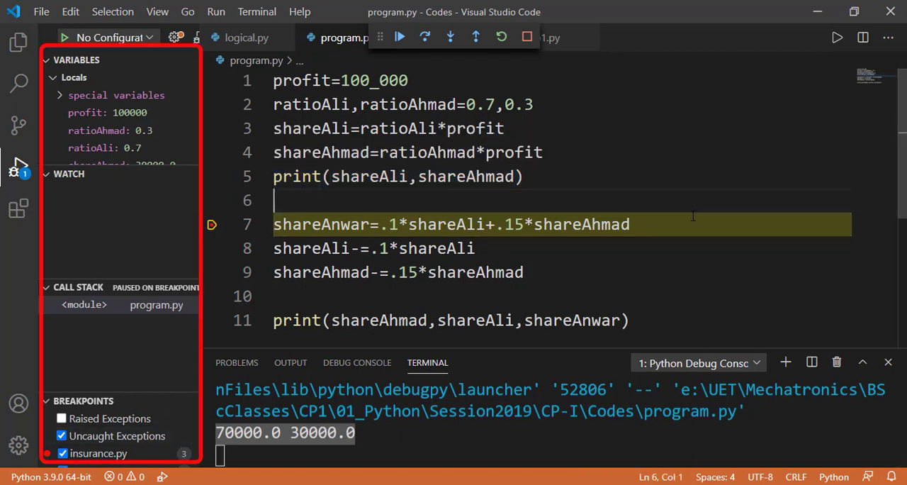
pyautogui.click(640, 224)
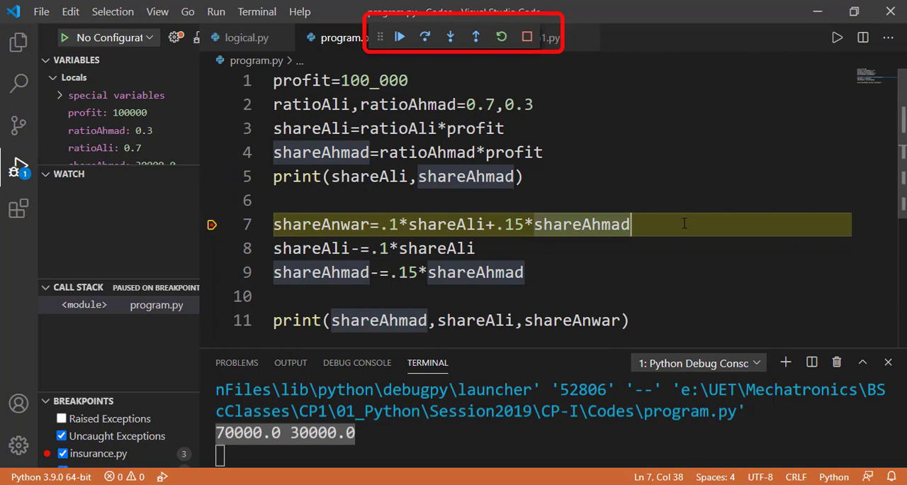
pyautogui.moveTo(401, 57)
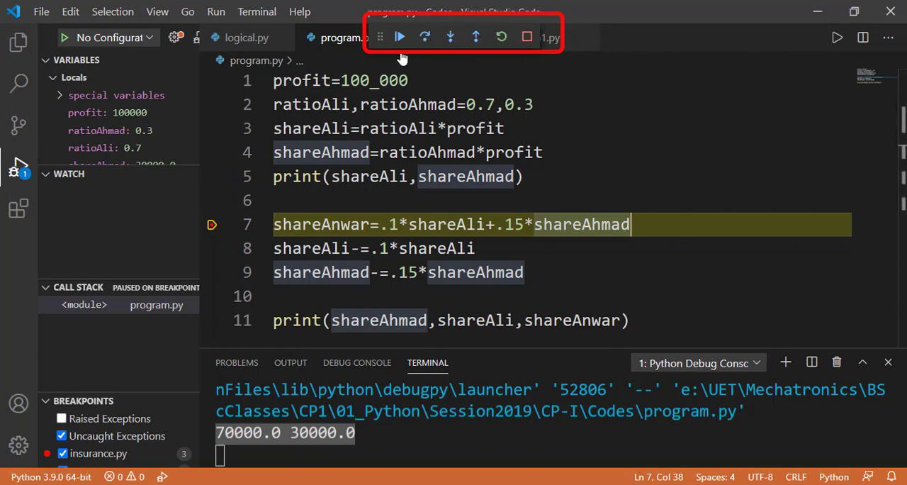
pyautogui.moveTo(401, 36)
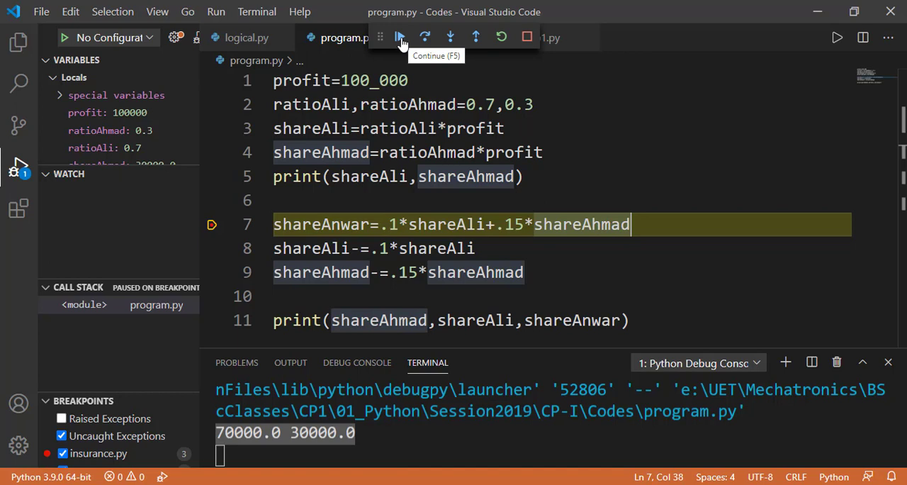
pyautogui.click(399, 37)
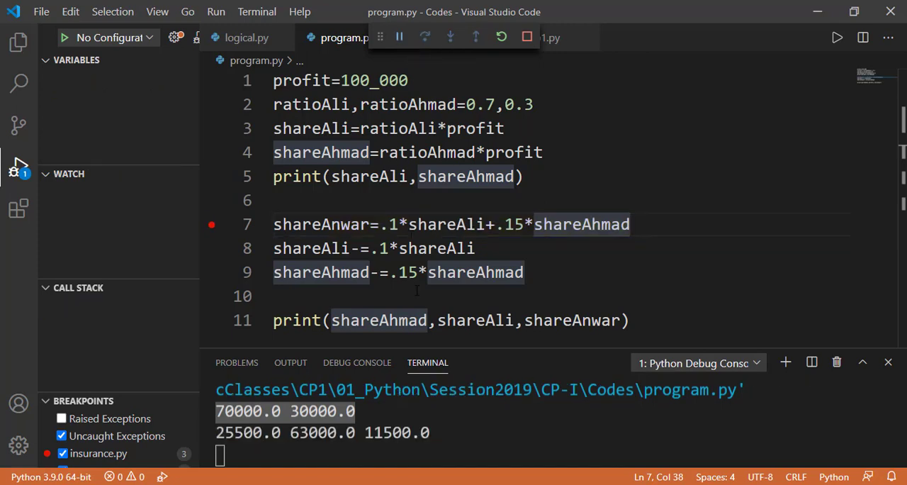
# Kill the old terminal and start a new Python File debug session of program.py.
pyautogui.click(18, 166)
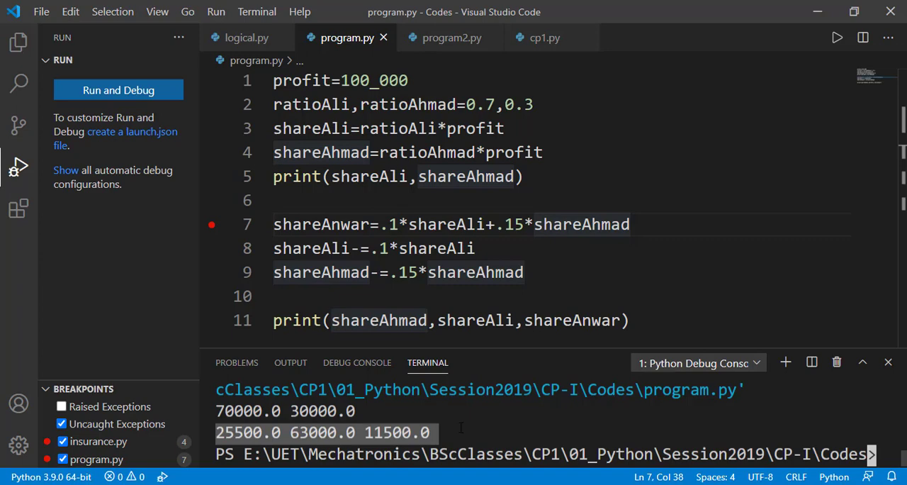
pyautogui.moveTo(837, 362)
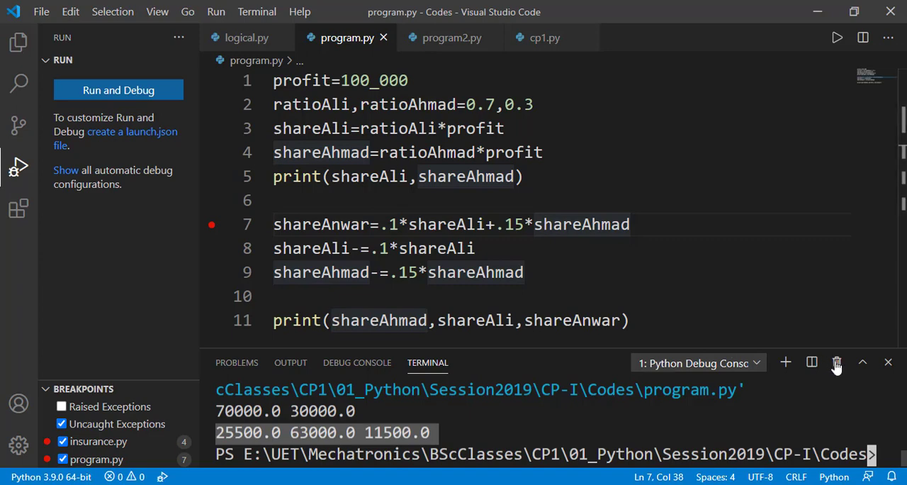
pyautogui.click(838, 363)
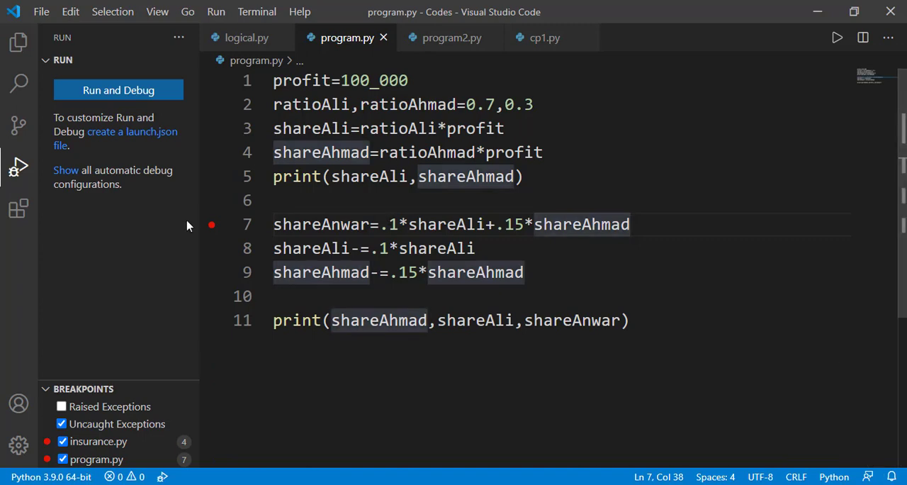
pyautogui.click(119, 90)
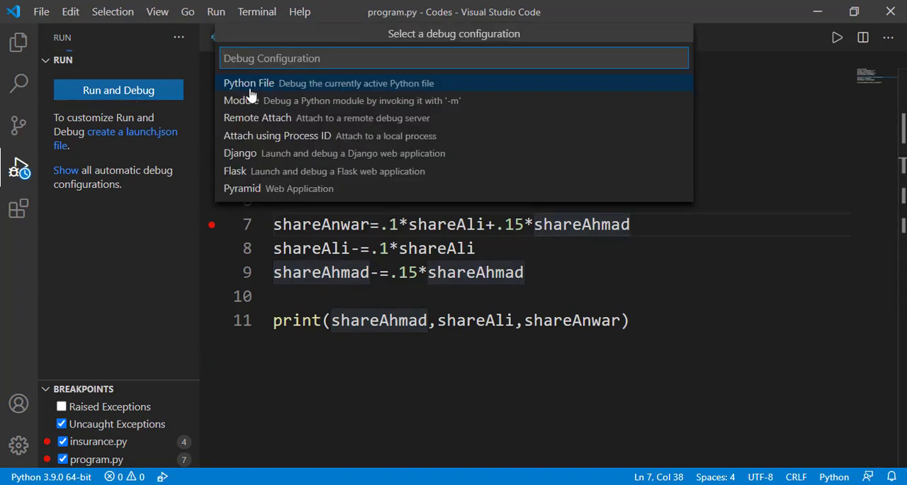
pyautogui.click(249, 83)
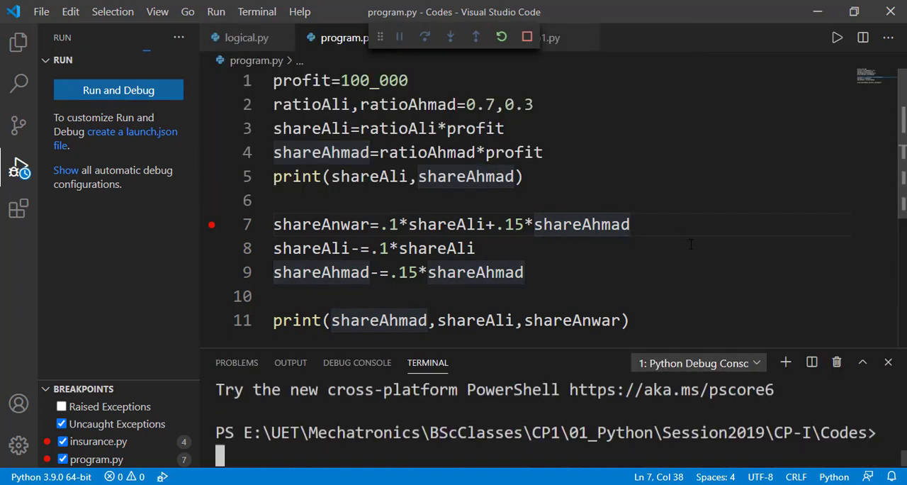
pyautogui.click(119, 90)
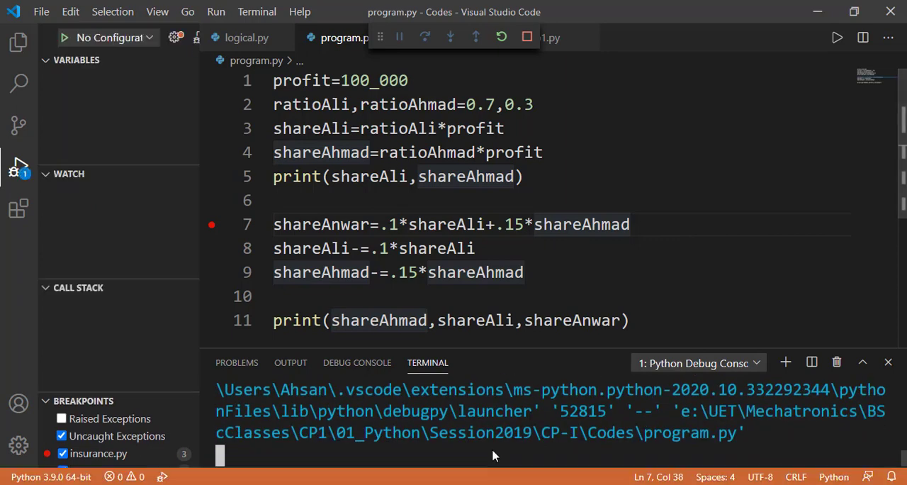
pyautogui.click(425, 36)
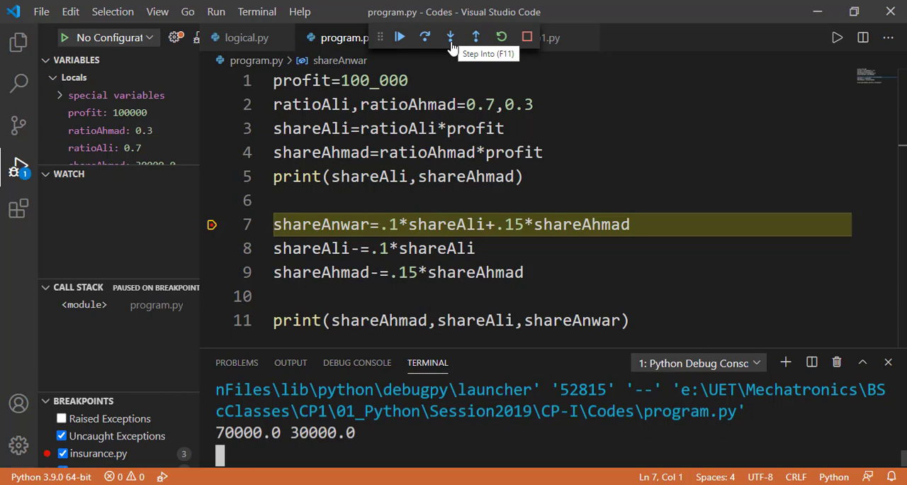
# Step through lines 7, 8 and 9, then finish, printing 25500.0 63000.0 11500.0.
pyautogui.click(450, 37)
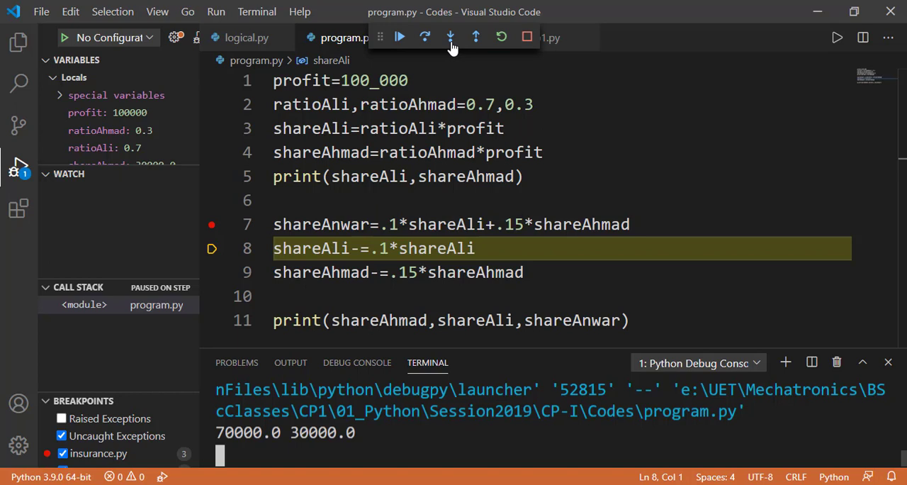
pyautogui.click(450, 36)
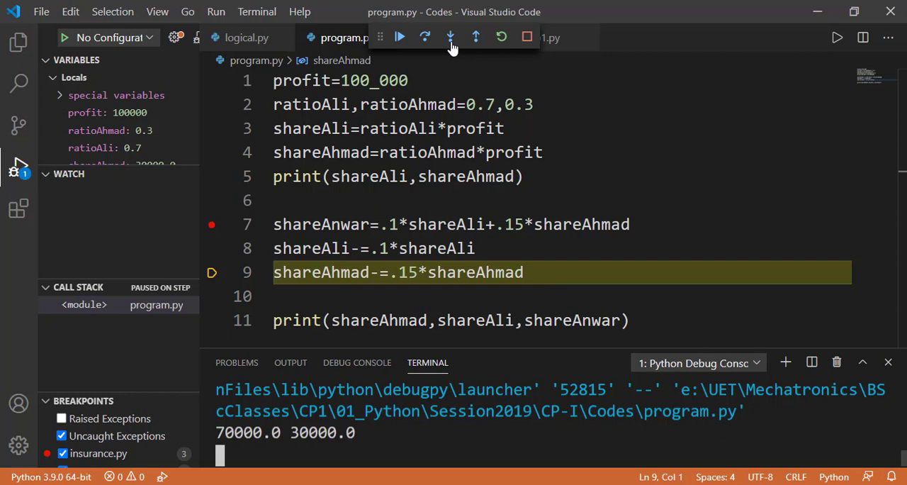
pyautogui.click(450, 37)
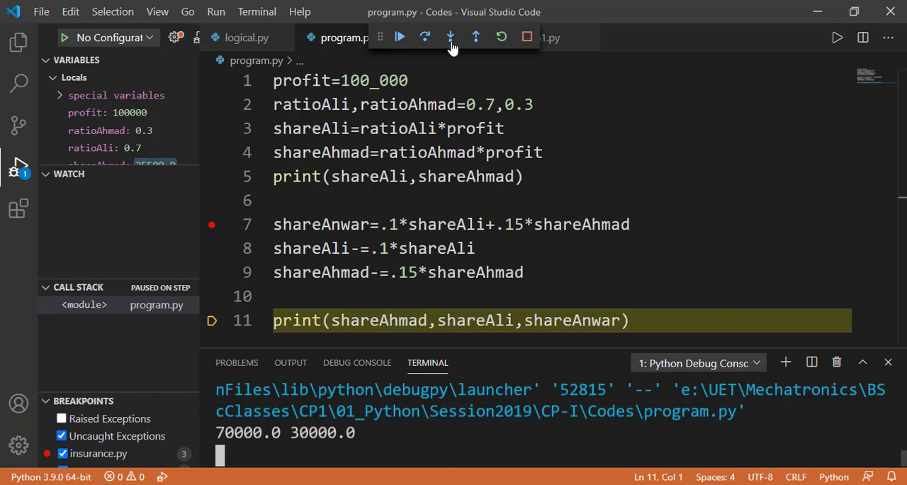
pyautogui.click(399, 37)
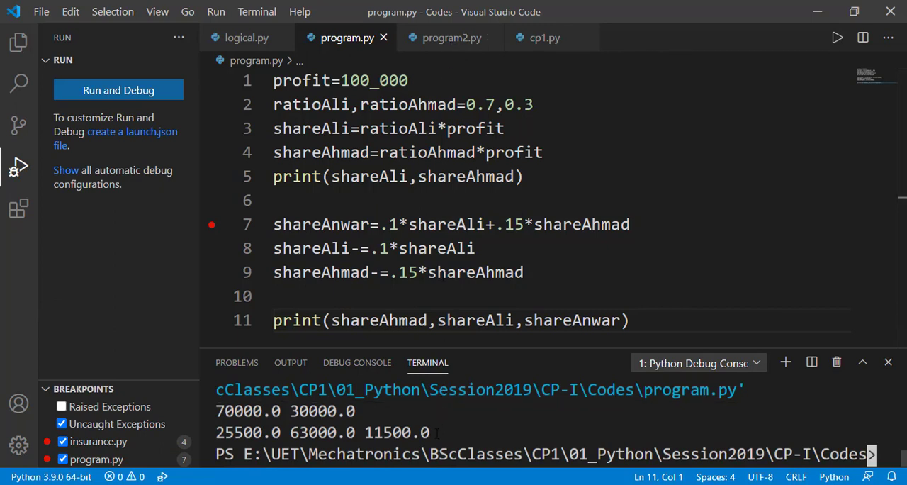
pyautogui.moveTo(762, 370)
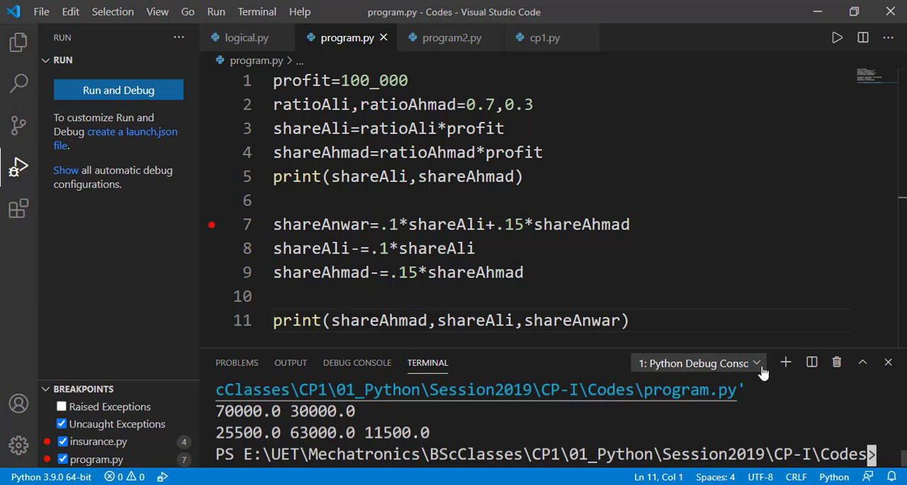
pyautogui.moveTo(838, 363)
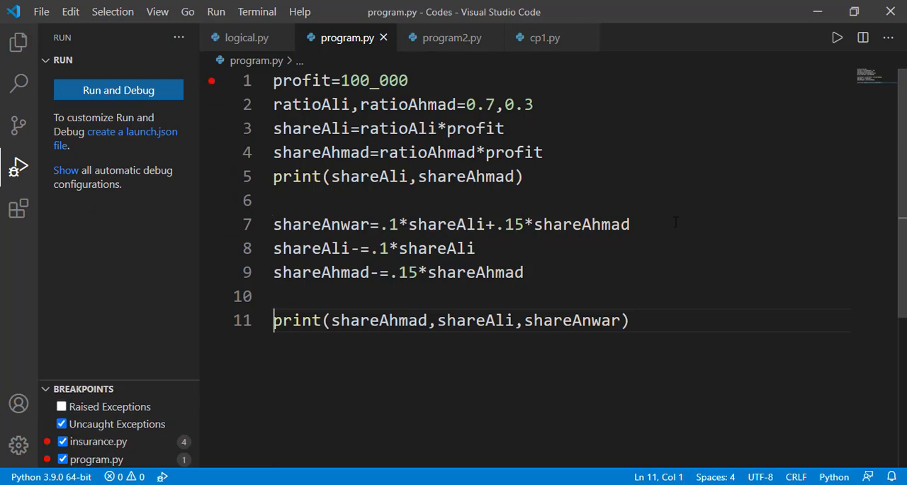
pyautogui.moveTo(132, 98)
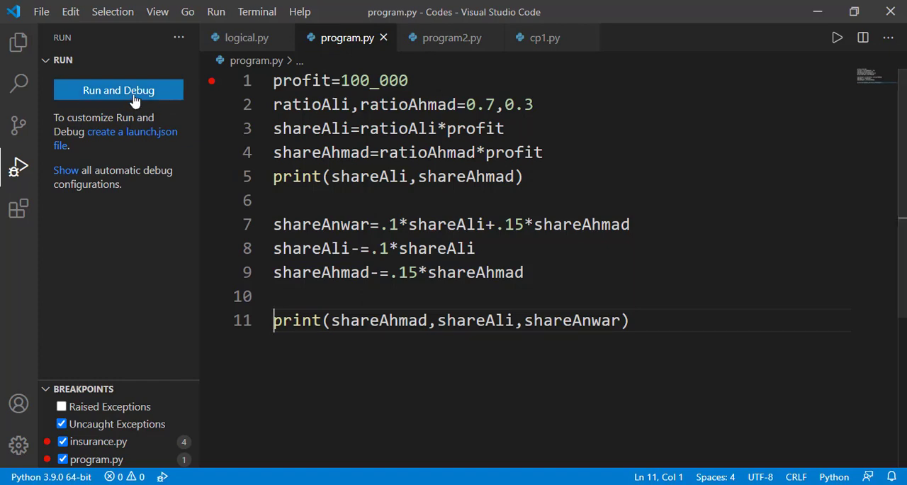
# Debug program.py from line 1 and step to line 9, printing 70000.0 30000.0.
pyautogui.click(119, 90)
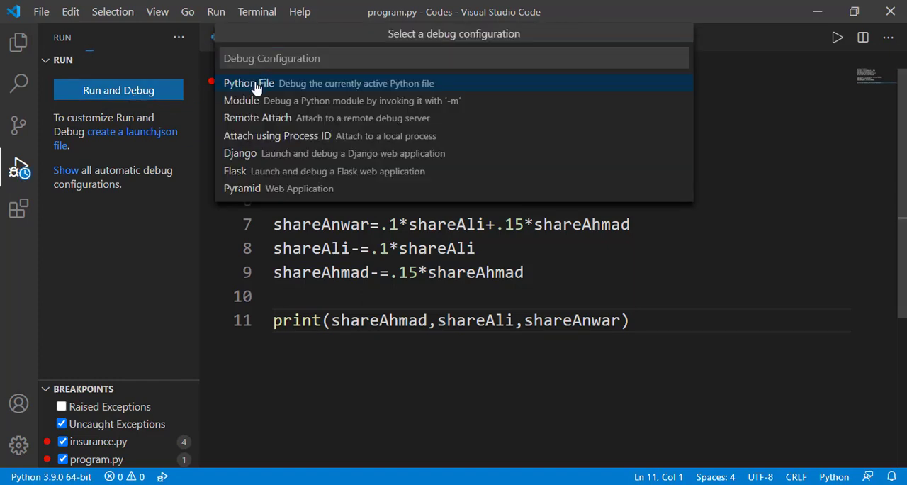
pyautogui.click(248, 83)
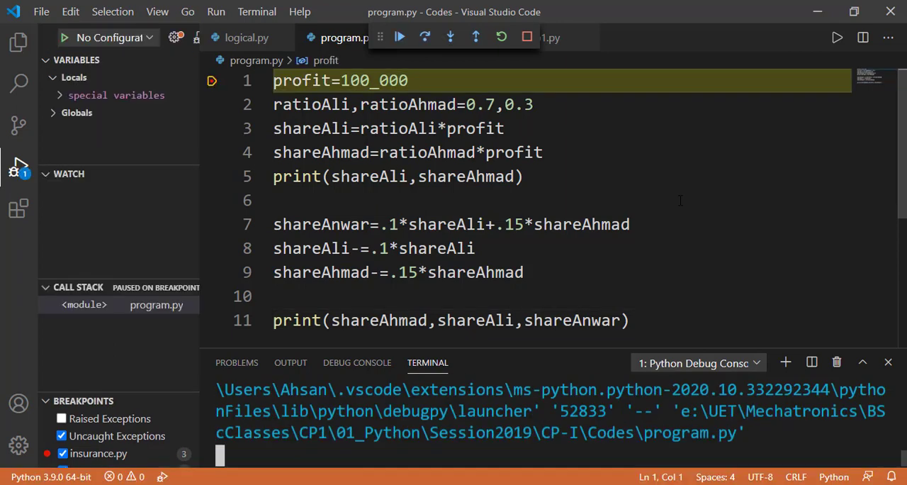
pyautogui.moveTo(450, 37)
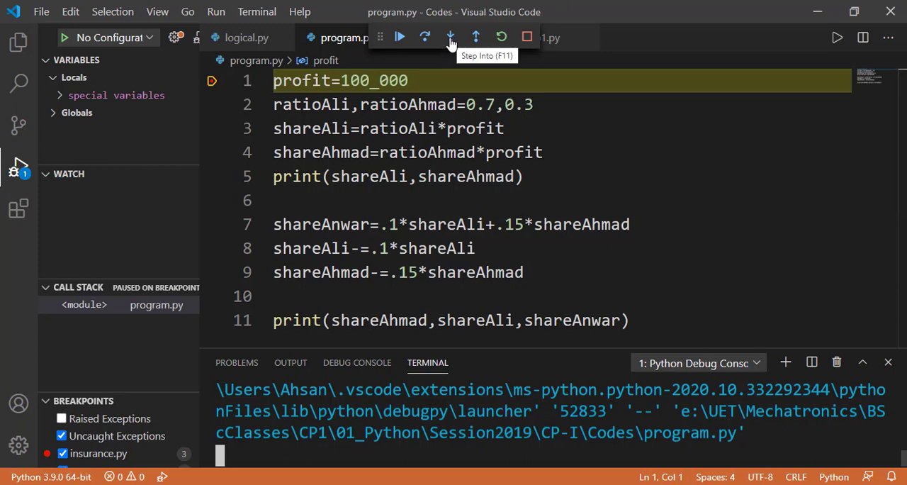
pyautogui.click(449, 36)
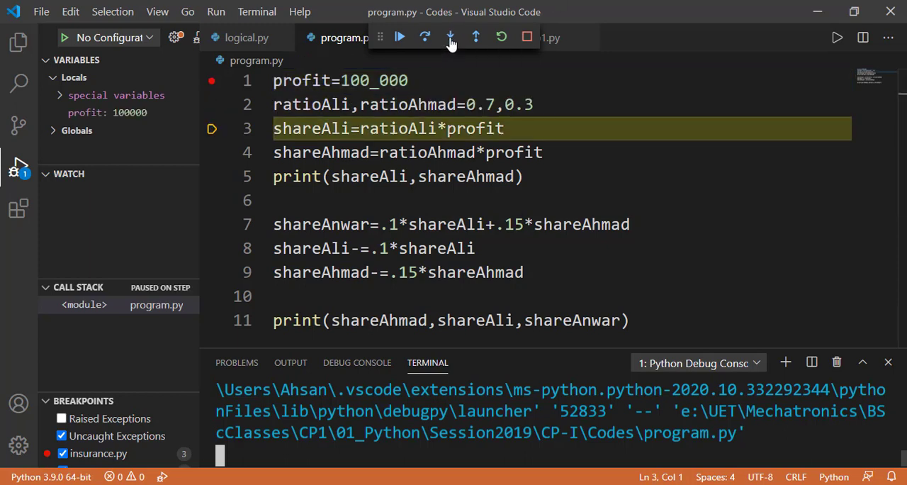
pyautogui.click(450, 37)
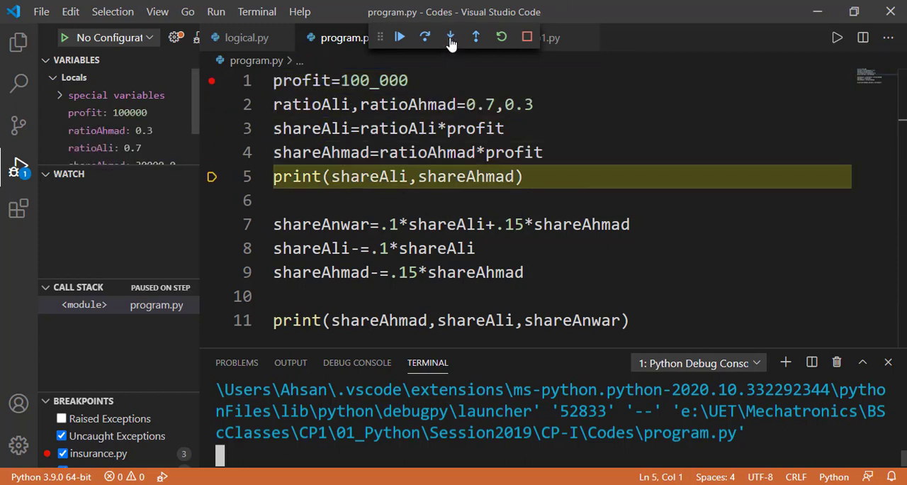
pyautogui.click(450, 36)
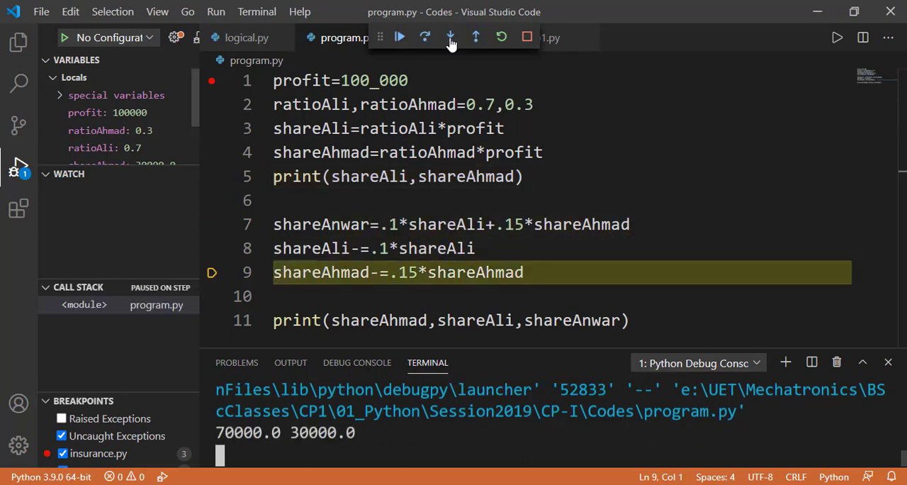
# End the previous run and start a new Python File debug session at line 7.
pyautogui.click(449, 37)
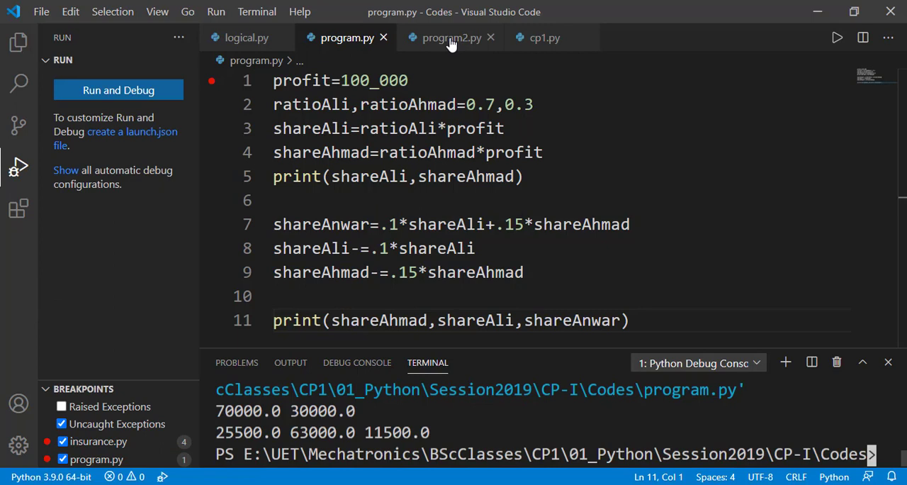
pyautogui.moveTo(223, 93)
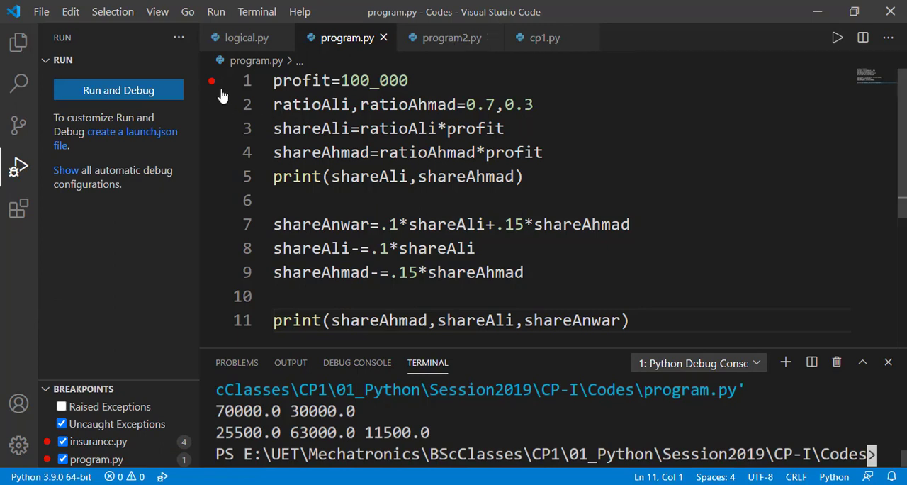
pyautogui.moveTo(212, 85)
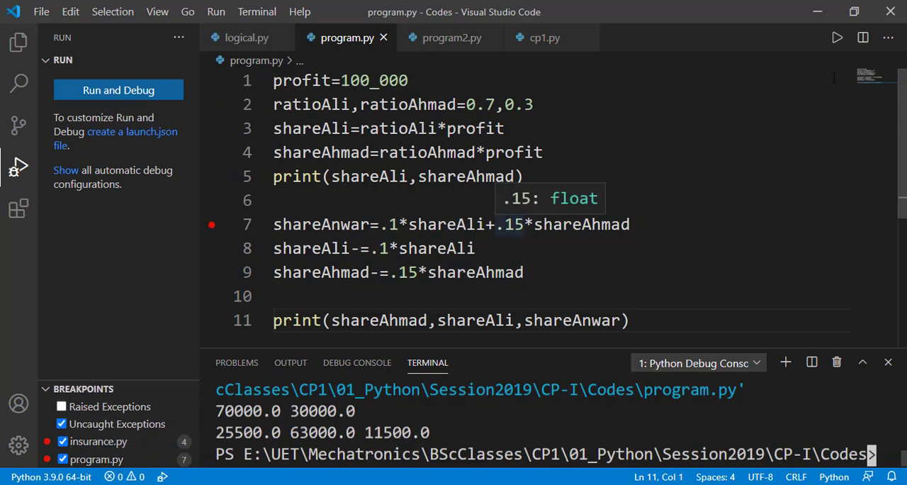
pyautogui.click(119, 90)
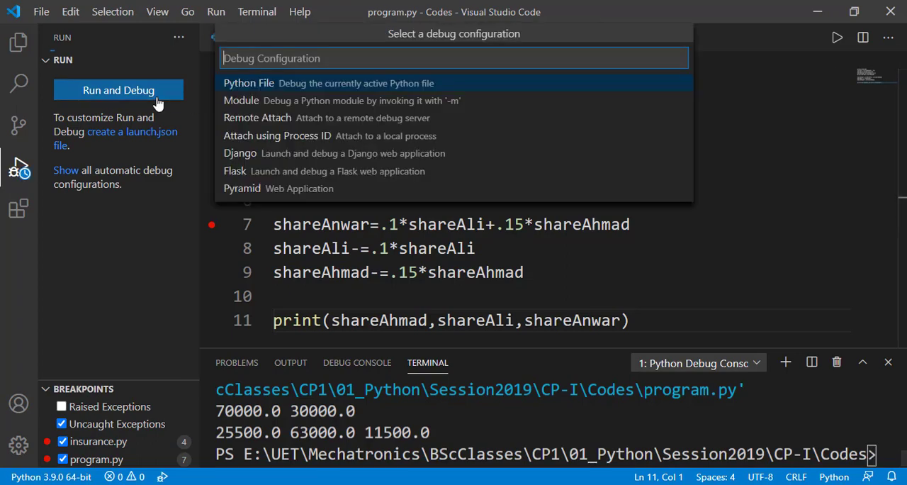
pyautogui.click(248, 83)
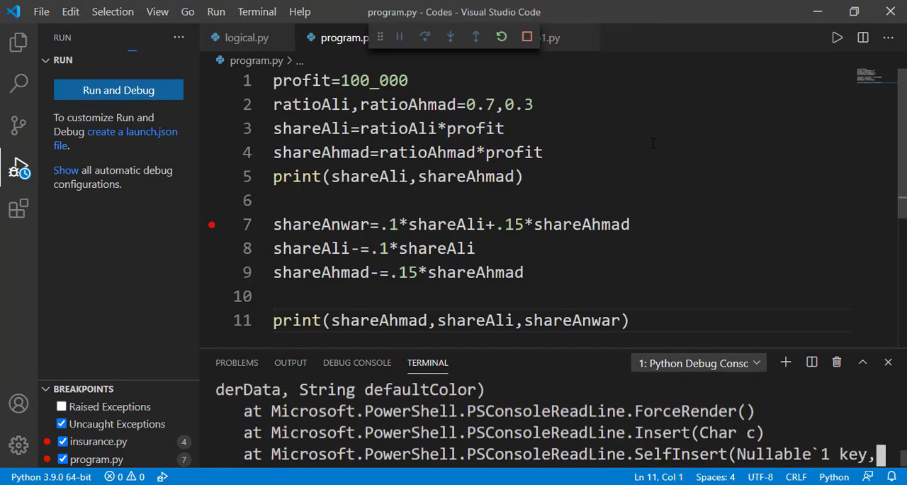
pyautogui.click(118, 90)
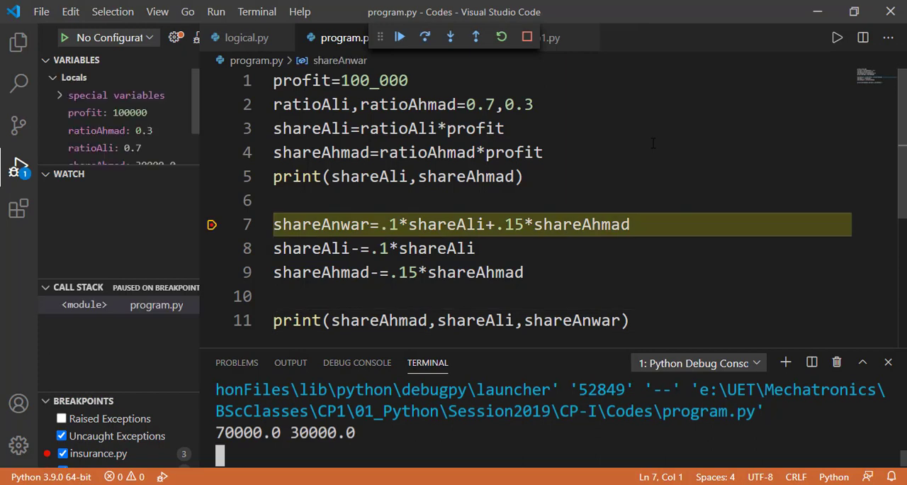
pyautogui.moveTo(140, 170)
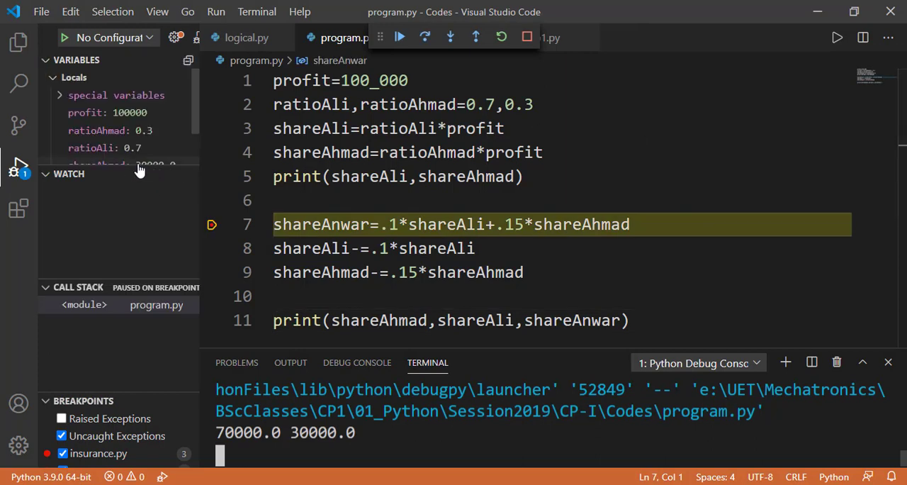
pyautogui.moveTo(158, 119)
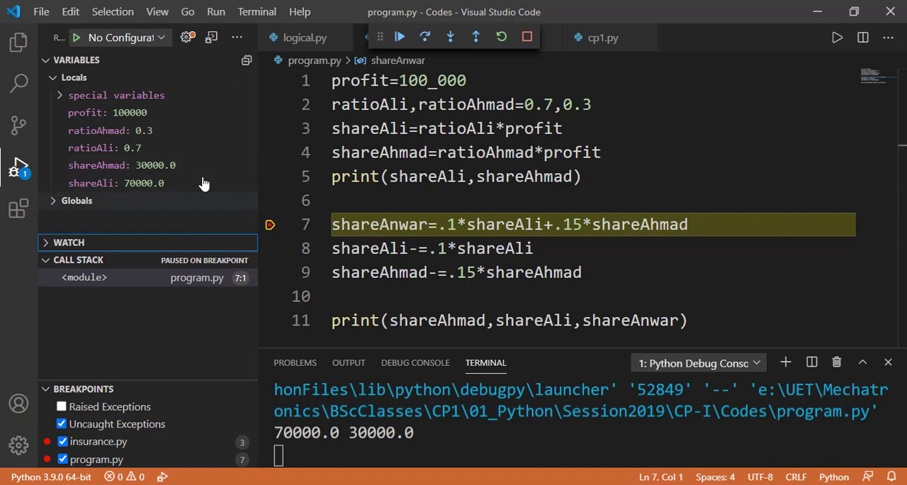
pyautogui.moveTo(203, 294)
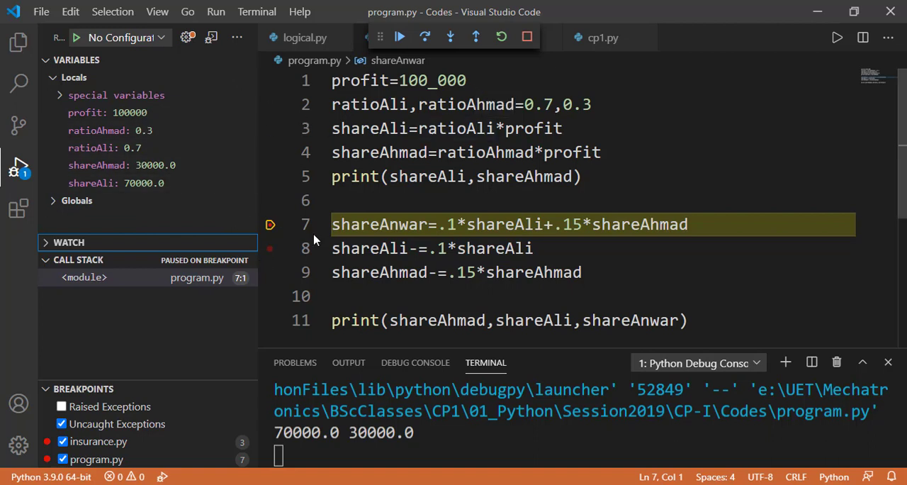
pyautogui.moveTo(90, 178)
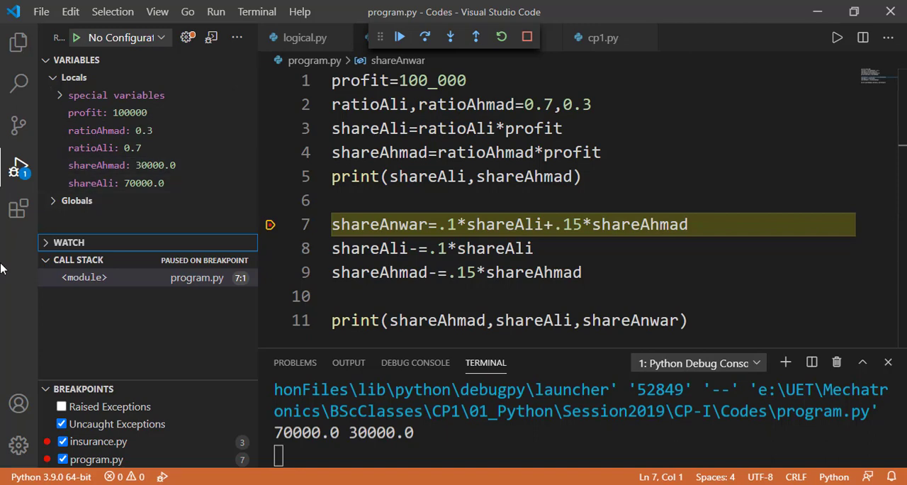
pyautogui.moveTo(449, 36)
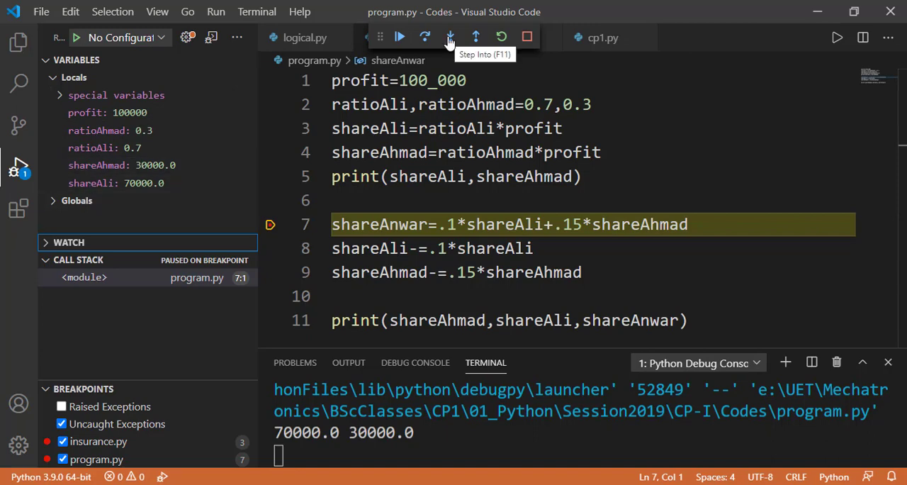
# Step lines 7–9 watching shareAli become 63000 and shareAhmad 25500, then finish.
pyautogui.click(449, 37)
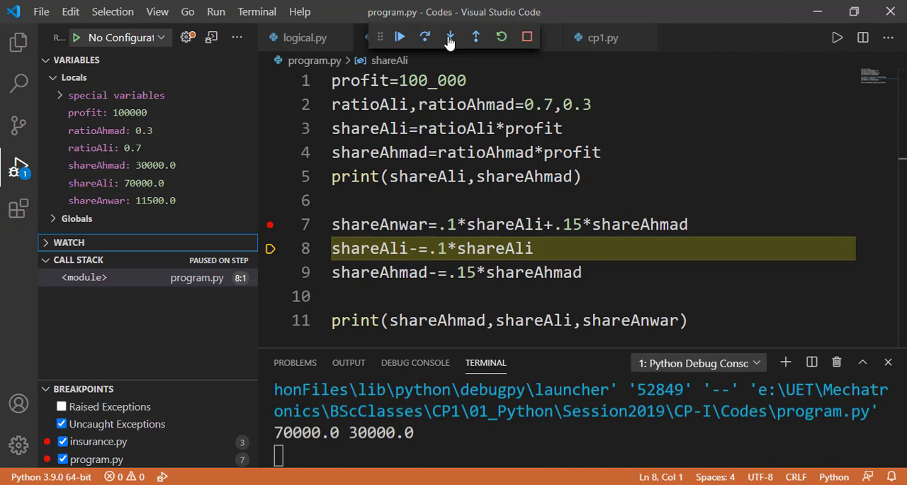
pyautogui.moveTo(245, 188)
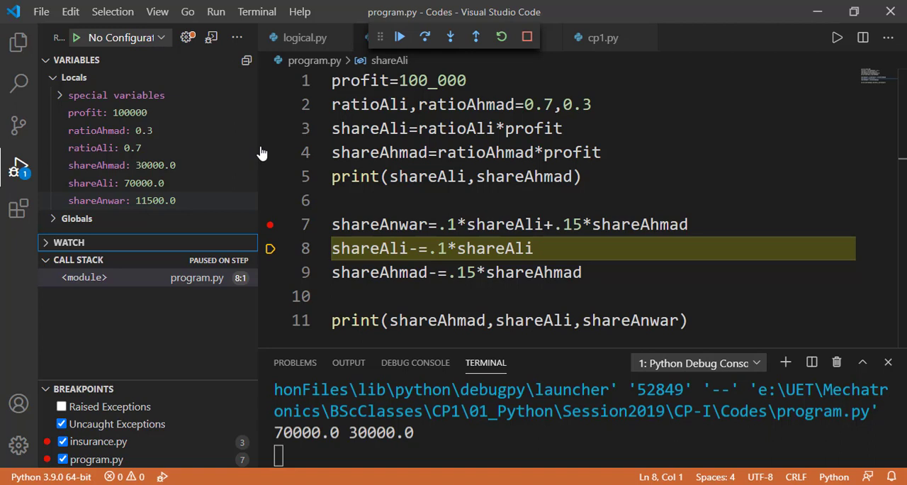
pyautogui.moveTo(450, 37)
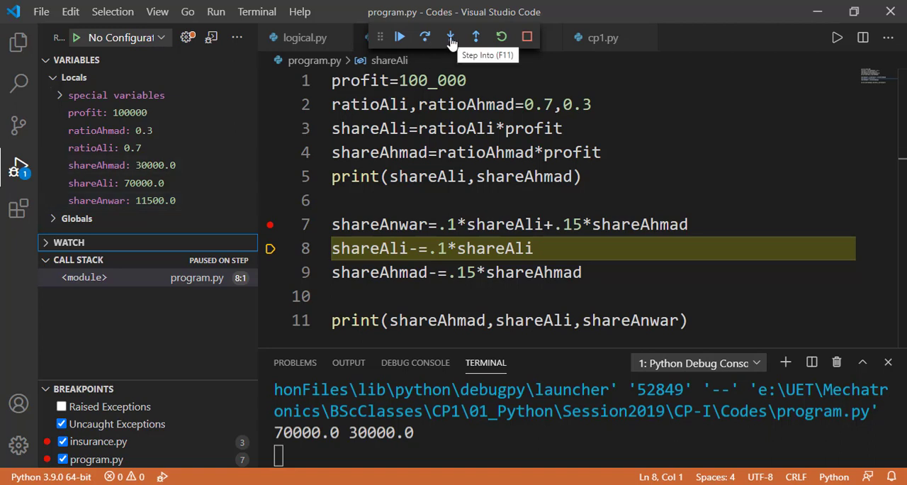
pyautogui.click(450, 37)
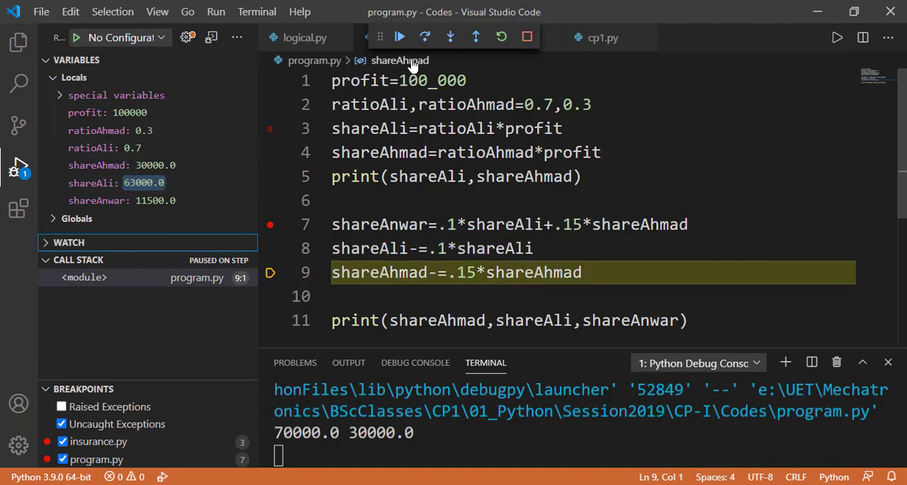
pyautogui.click(450, 37)
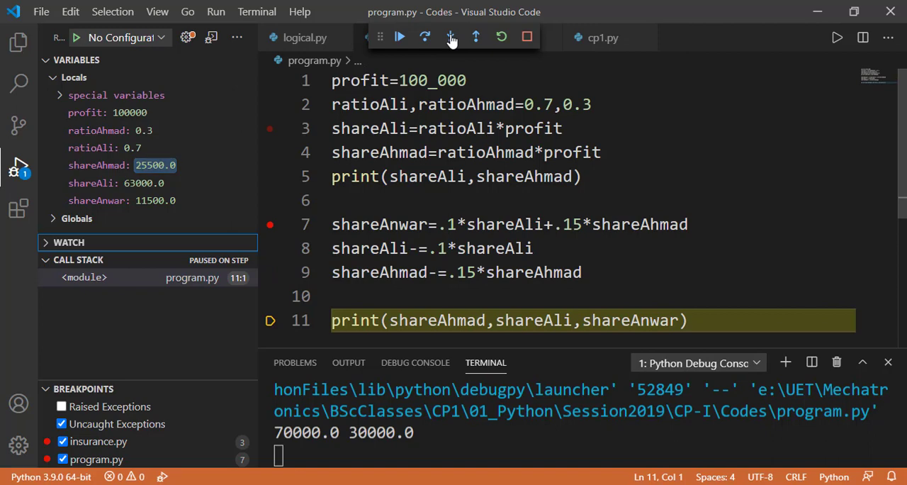
pyautogui.click(399, 37)
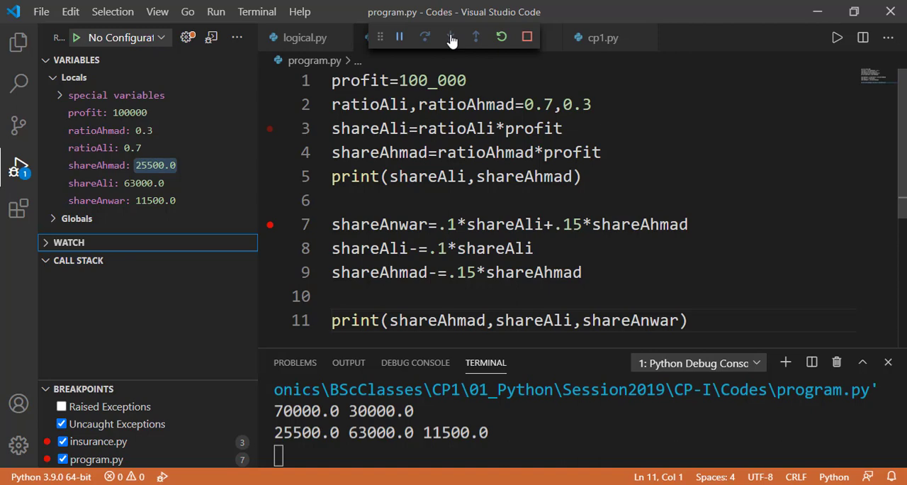
# Run program.py to the end, then relaunch the Python File debugger to pause at line 7.
pyautogui.click(526, 36)
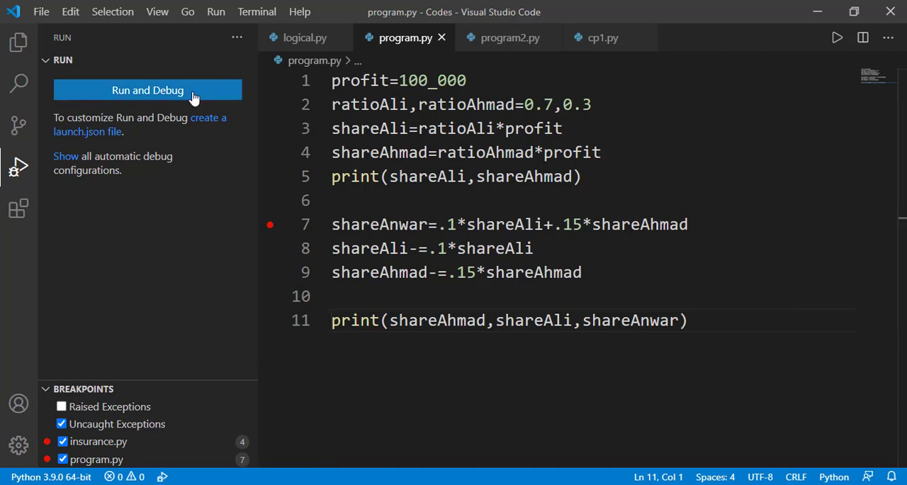
pyautogui.click(148, 90)
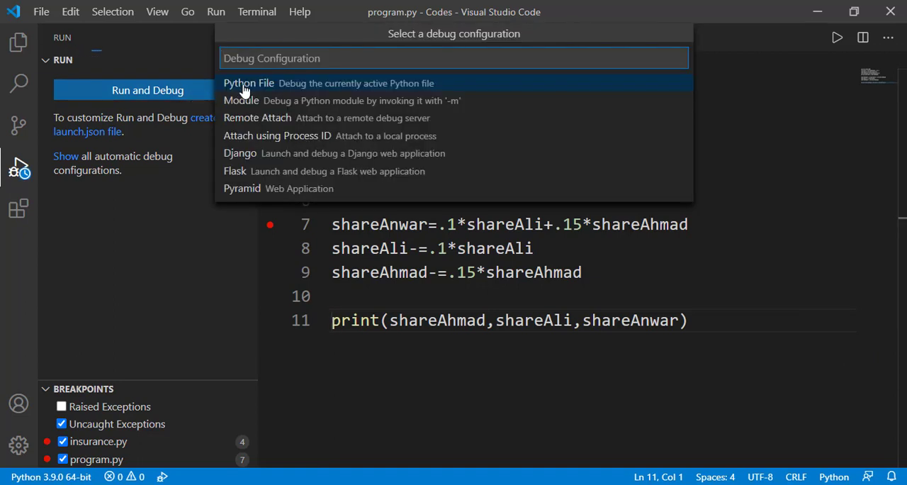
pyautogui.click(248, 83)
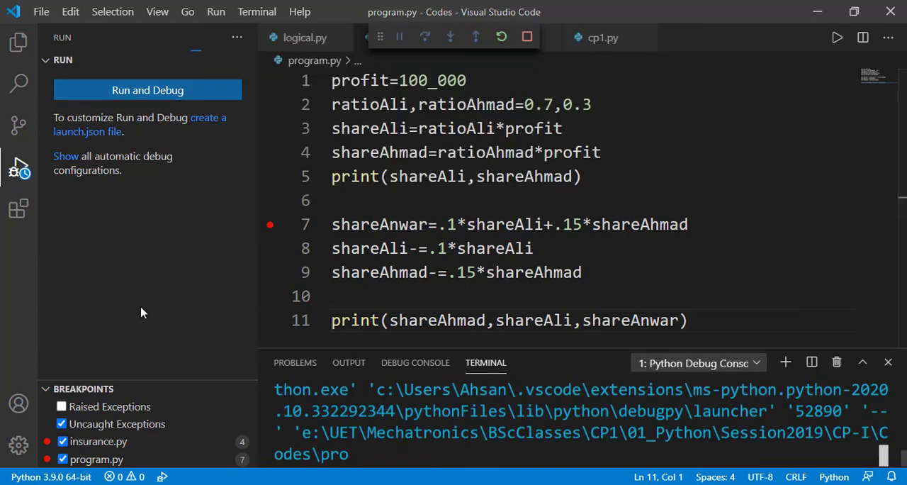
pyautogui.click(147, 90)
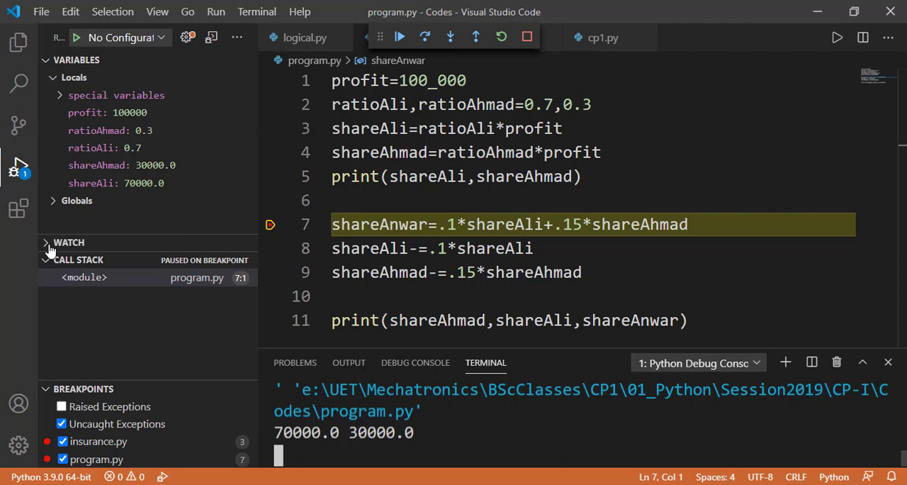
# Expand the Watch section and add a shareAnwar watch expression.
pyautogui.click(69, 243)
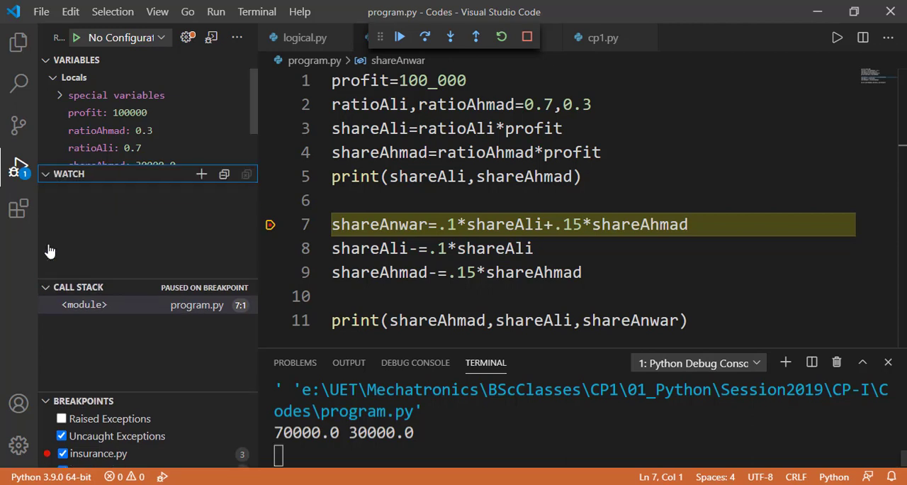
pyautogui.moveTo(177, 221)
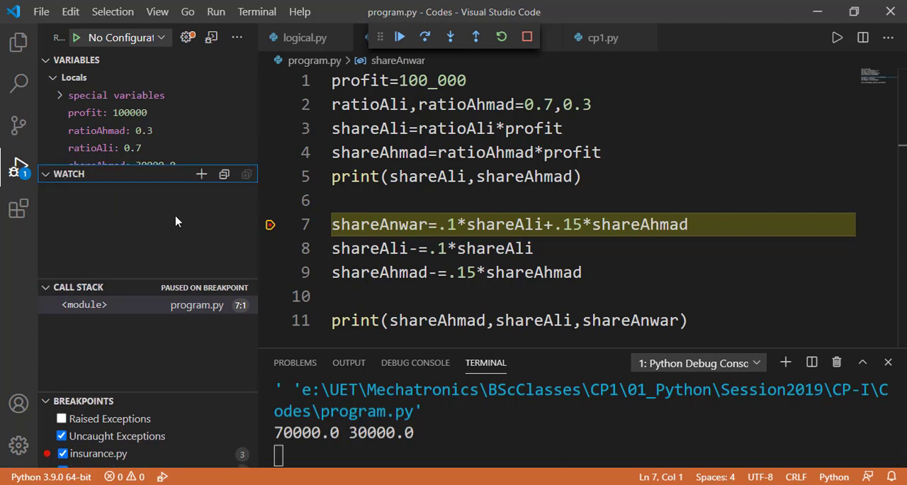
pyautogui.moveTo(202, 175)
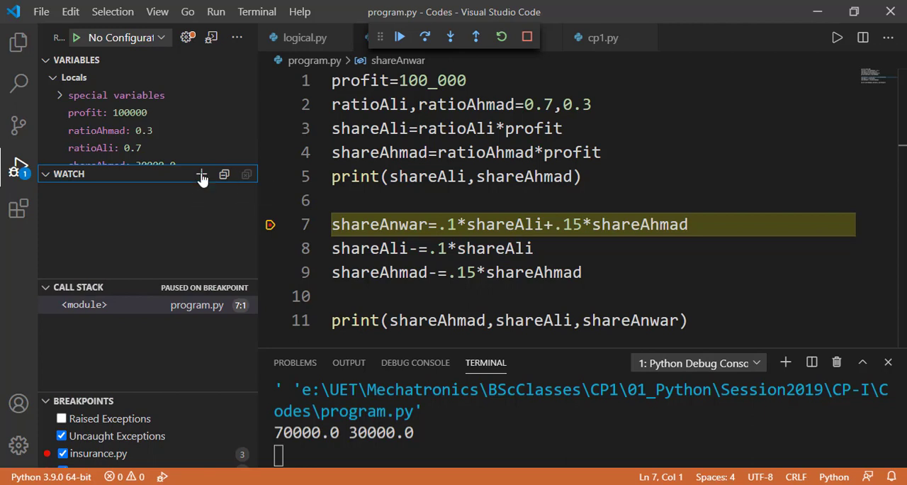
pyautogui.click(202, 174)
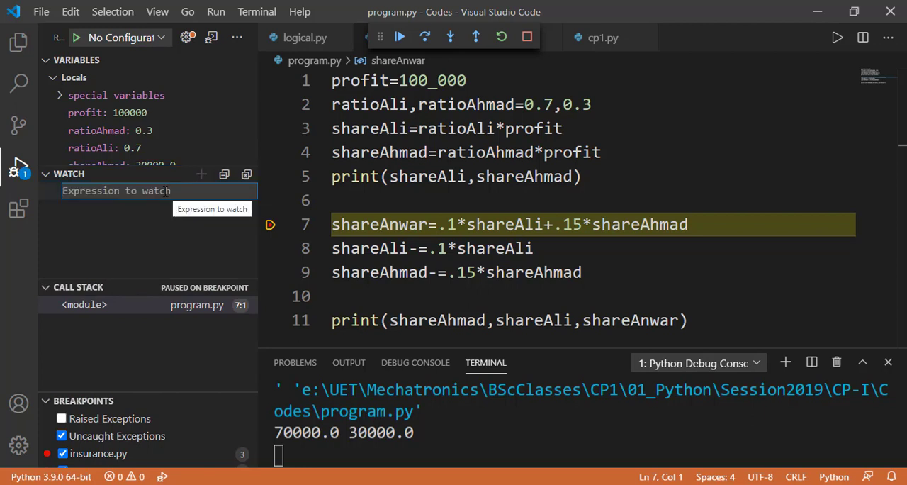
pyautogui.write('shareA')
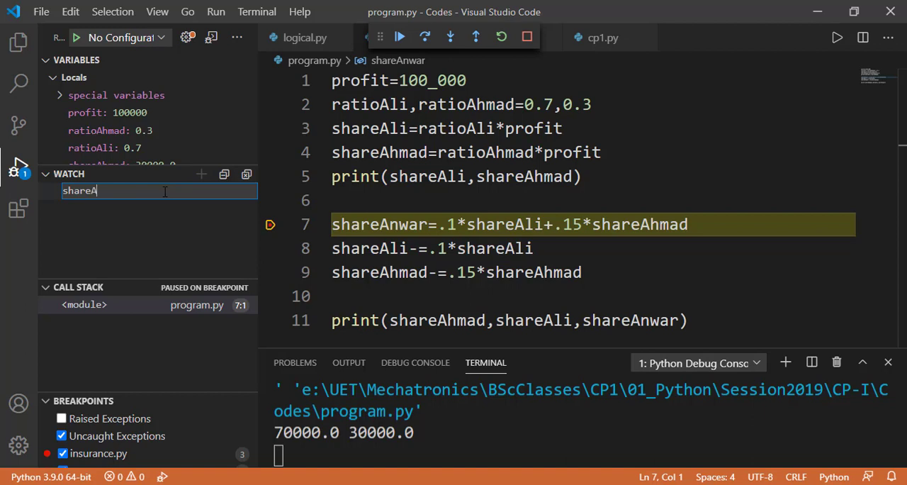
pyautogui.write('nwar')
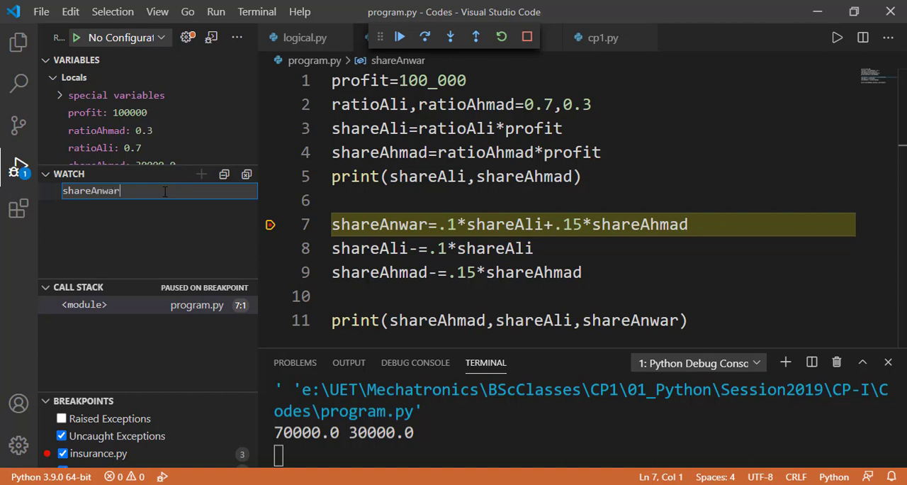
pyautogui.press('Enter')
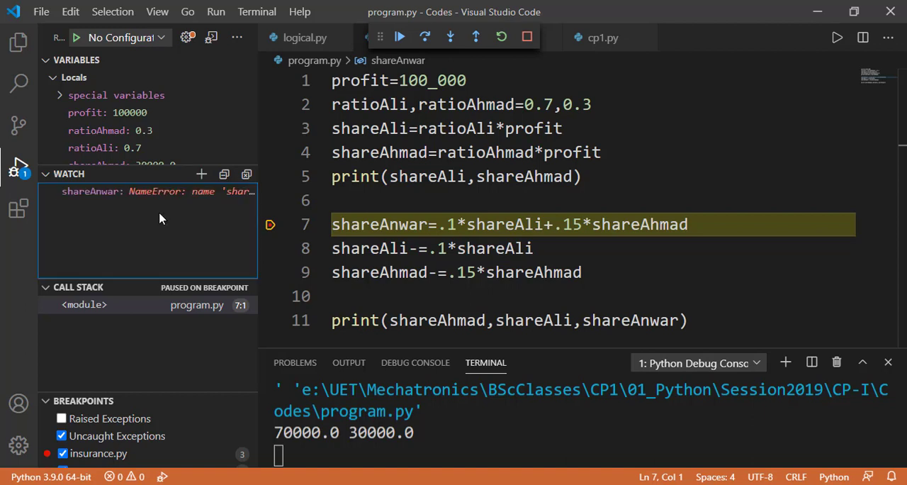
pyautogui.moveTo(163, 191)
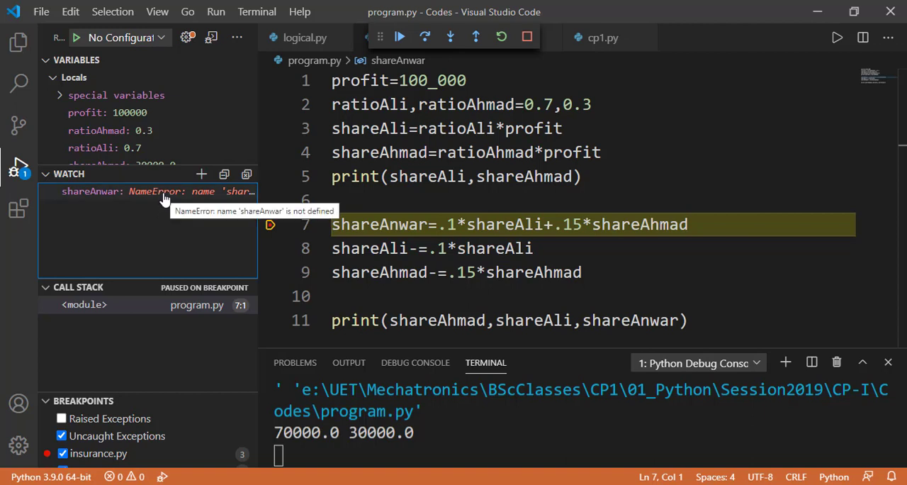
pyautogui.moveTo(147, 214)
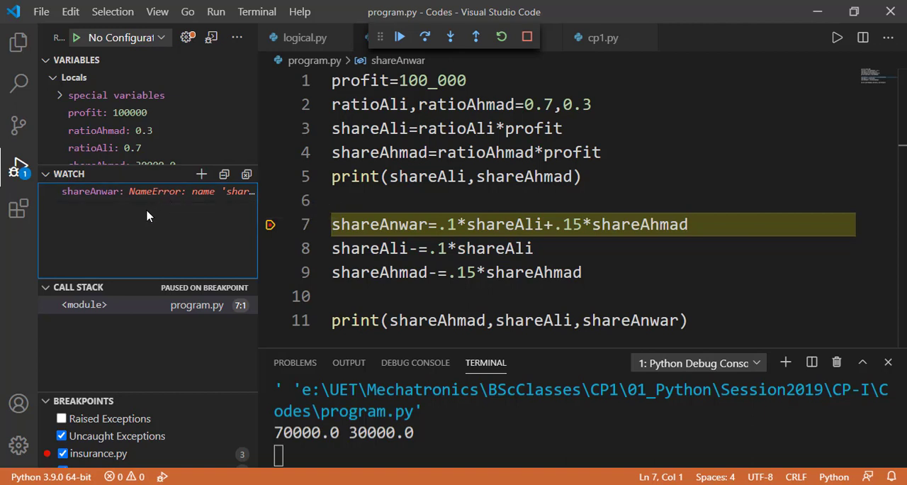
pyautogui.moveTo(202, 175)
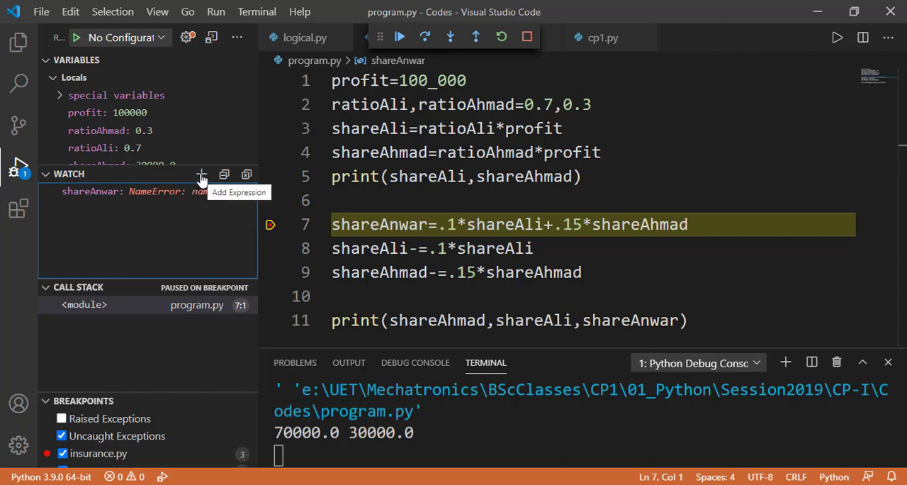
# Add the watch expression shareAnwar+shareAhmad+shareAli.
pyautogui.click(202, 174)
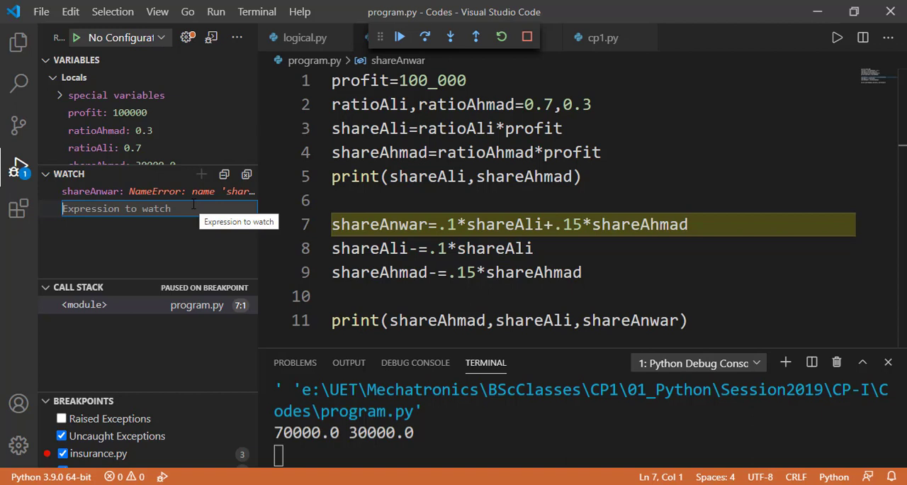
pyautogui.write('shareAnwar+')
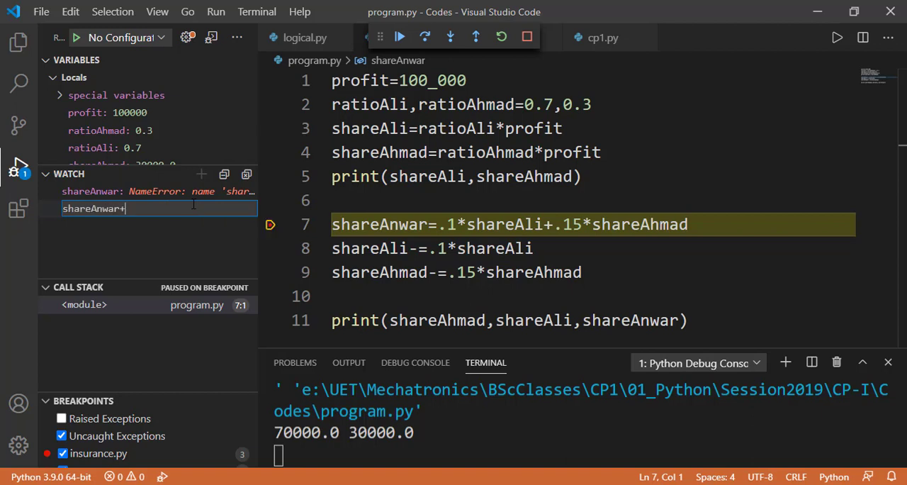
pyautogui.write('shareAhmad+')
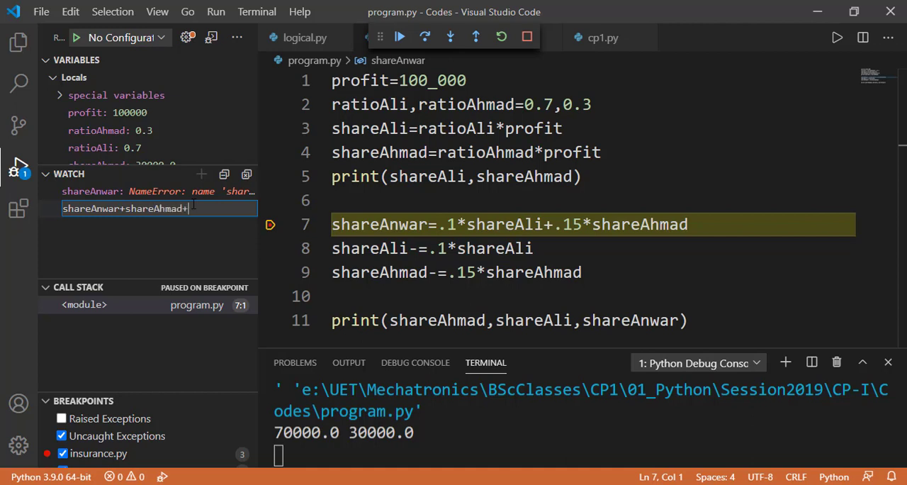
pyautogui.write('shareA')
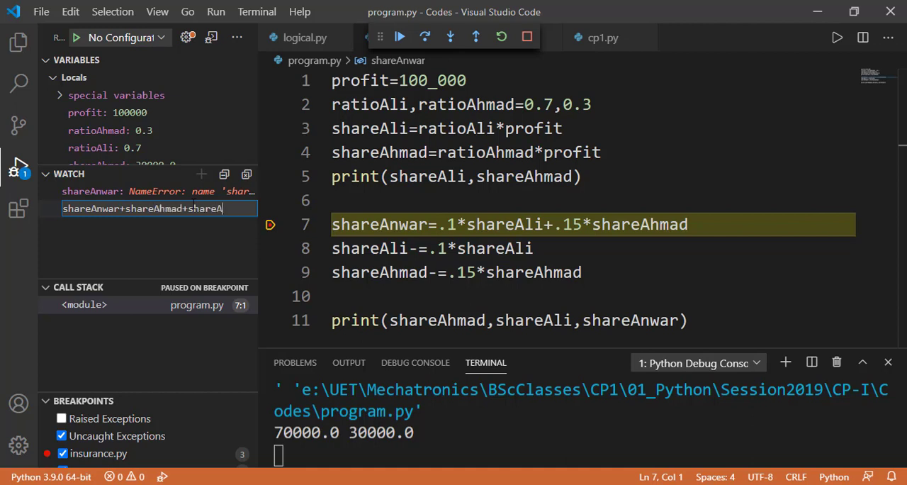
pyautogui.write('li')
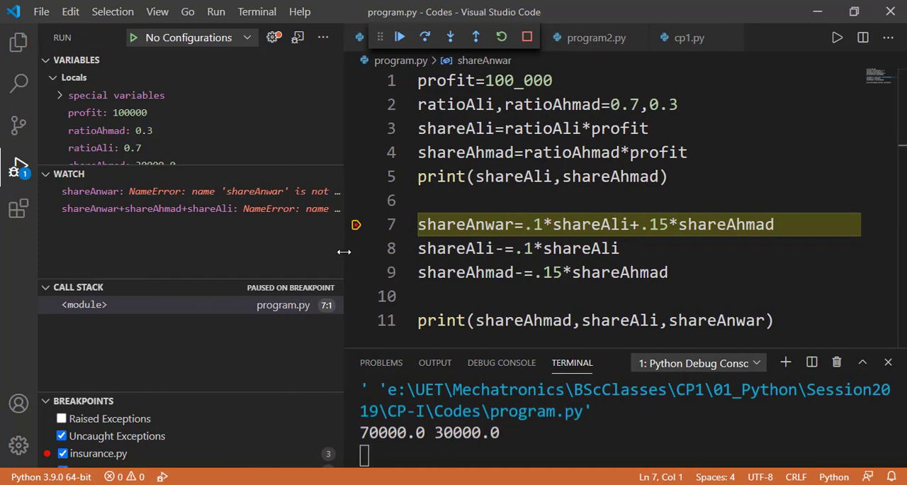
# Step past the shareAnwar and shareAli lines, watching totals 111500.0 then 104500.0, and finish.
pyautogui.click(450, 37)
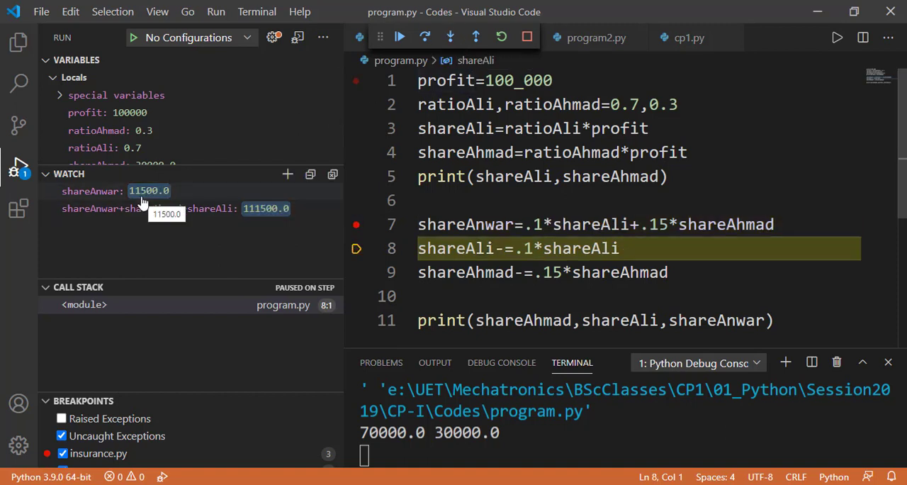
pyautogui.moveTo(265, 224)
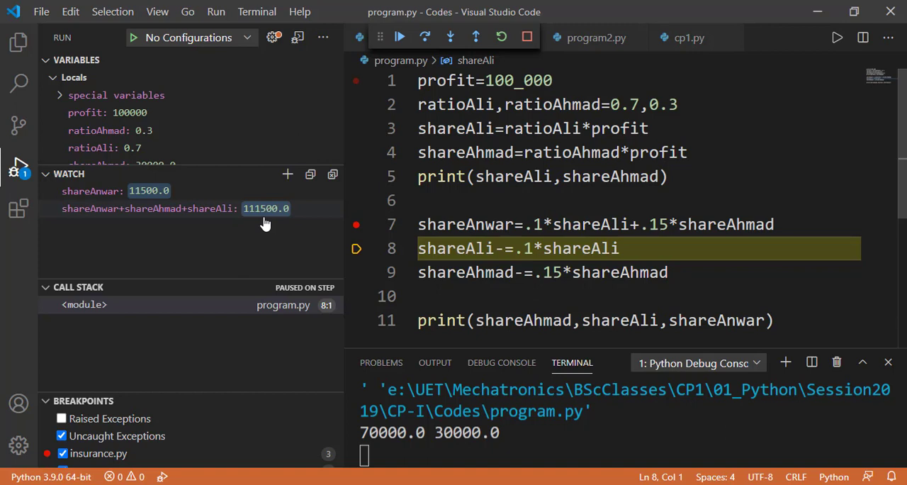
pyautogui.moveTo(289, 225)
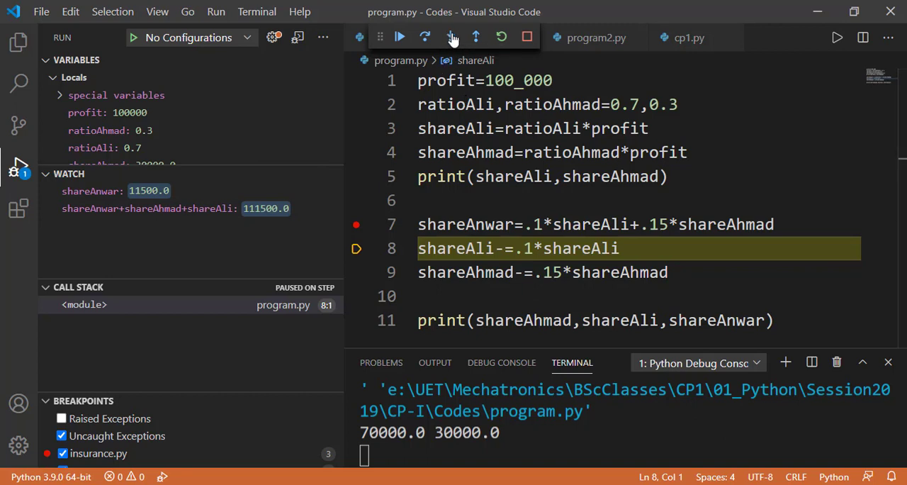
pyautogui.click(450, 37)
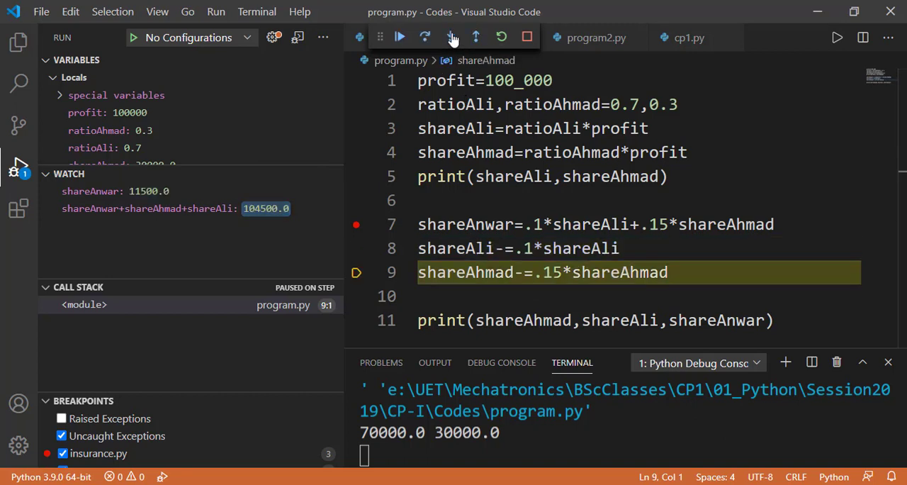
pyautogui.click(450, 37)
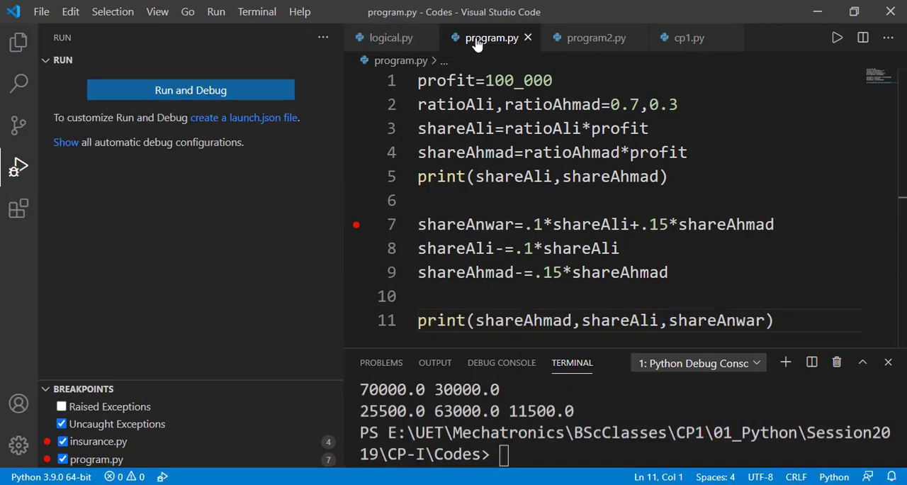
# Switch to program2.py and add a breakpoint on line 2.
pyautogui.click(593, 37)
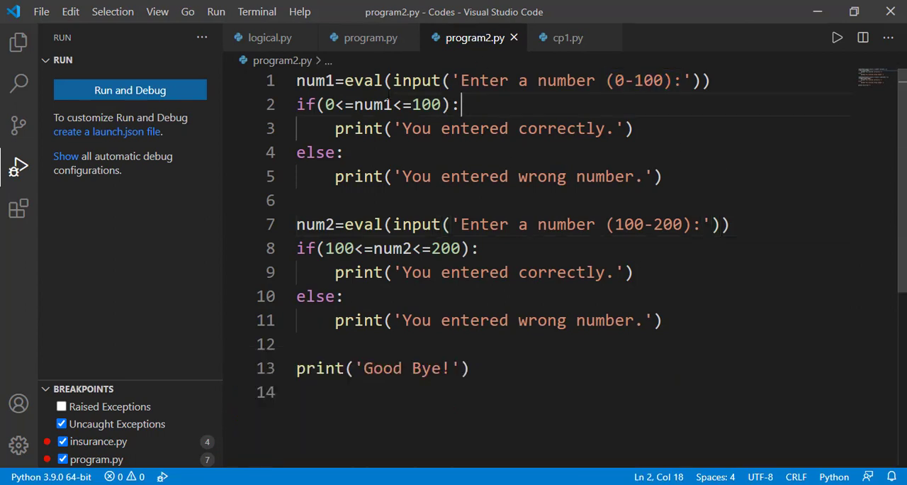
pyautogui.moveTo(458, 104); pyautogui.dragTo(297, 104)
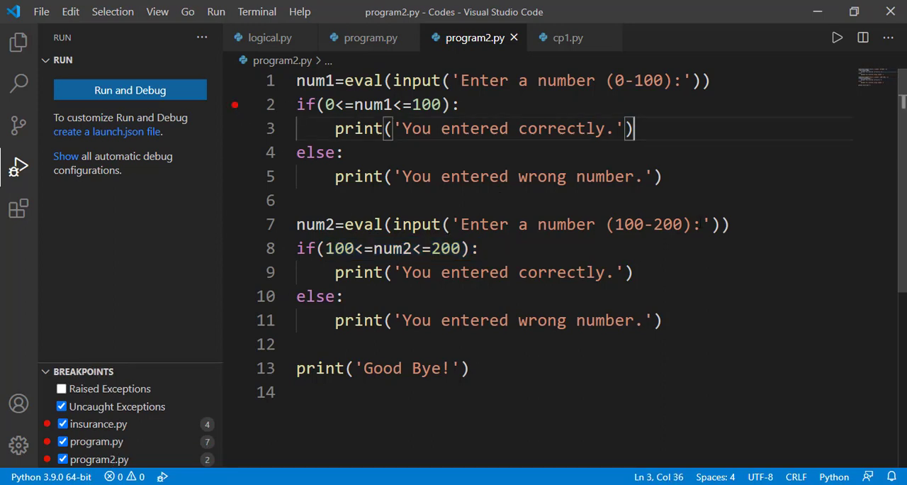
pyautogui.moveTo(134, 94)
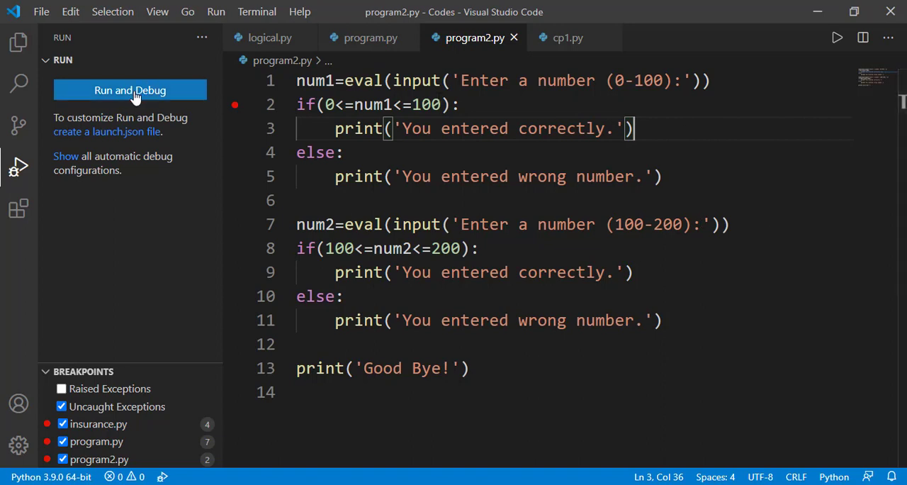
# Debug program2.py with input 46, stepping lines 2, 3 and 7 to print 'You entered correctly.'.
pyautogui.click(130, 91)
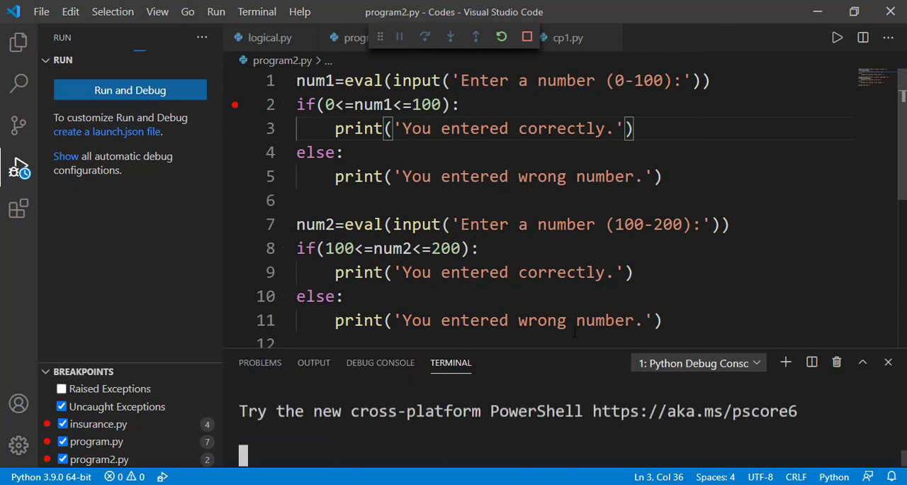
pyautogui.click(130, 89)
pyautogui.write('46')
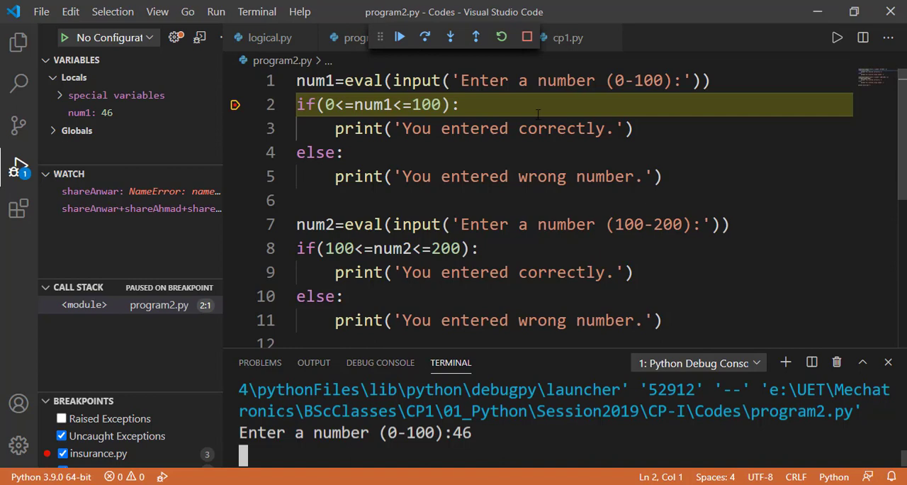
pyautogui.moveTo(450, 37)
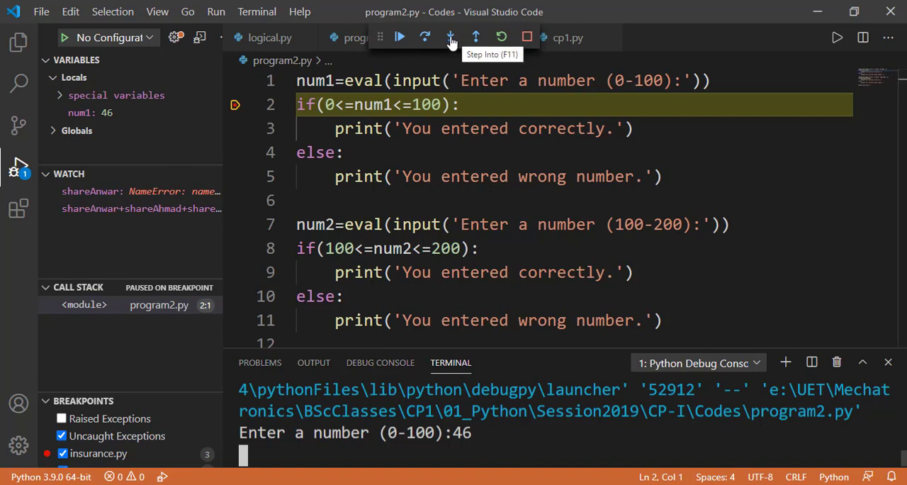
pyautogui.click(448, 37)
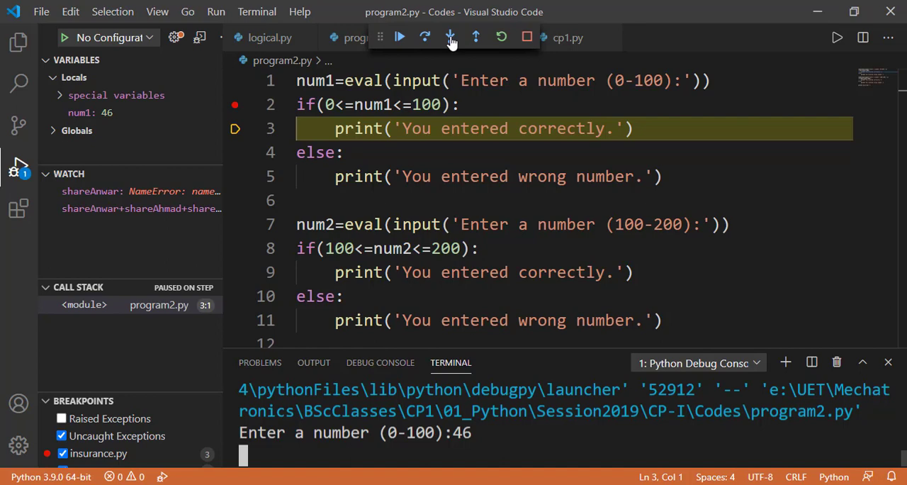
pyautogui.click(450, 37)
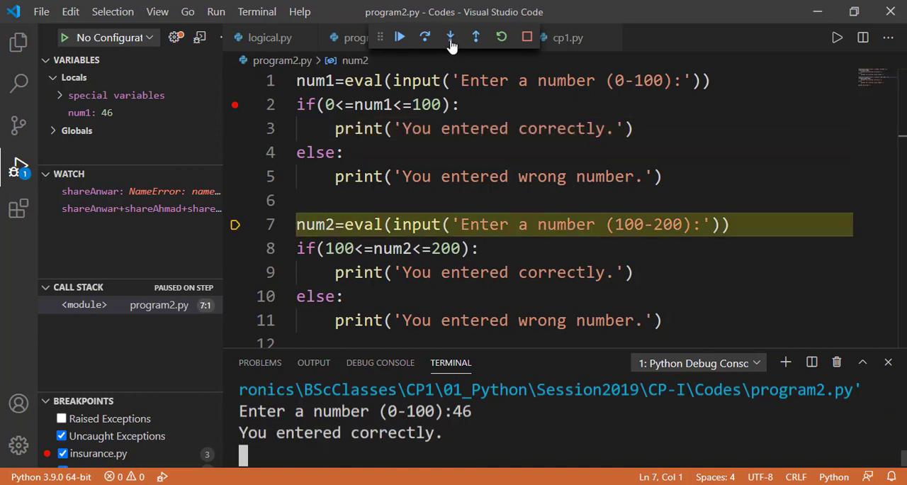
pyautogui.moveTo(451, 37)
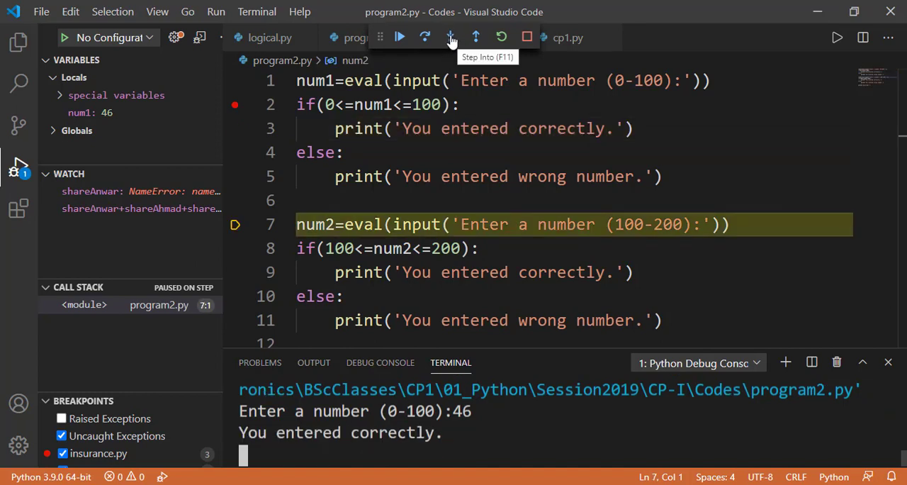
pyautogui.click(450, 37)
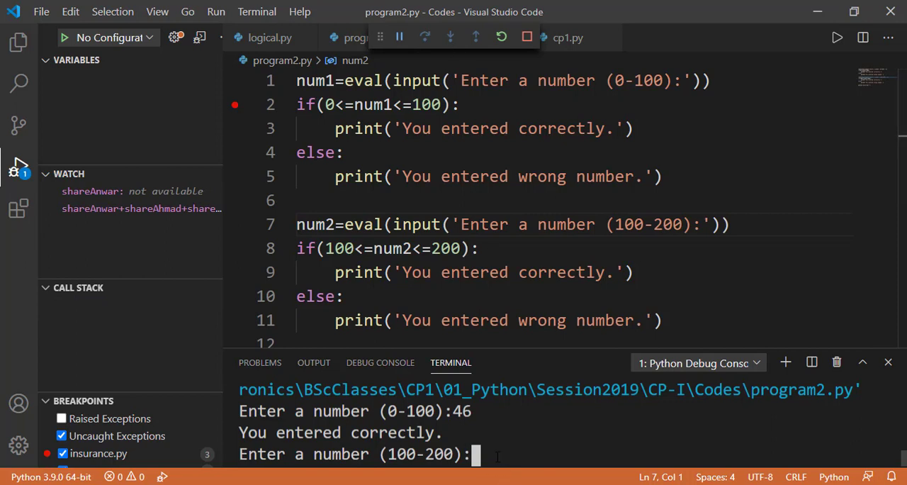
# Enter 400, enlarge the terminal, and step through lines 8, 11 and 13 to the else branch's output.
pyautogui.write('400')
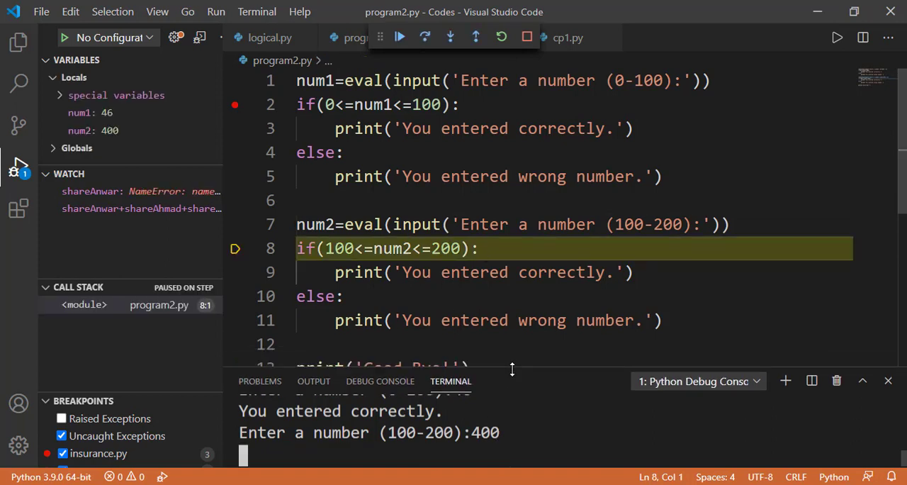
pyautogui.moveTo(512, 368); pyautogui.dragTo(511, 349)
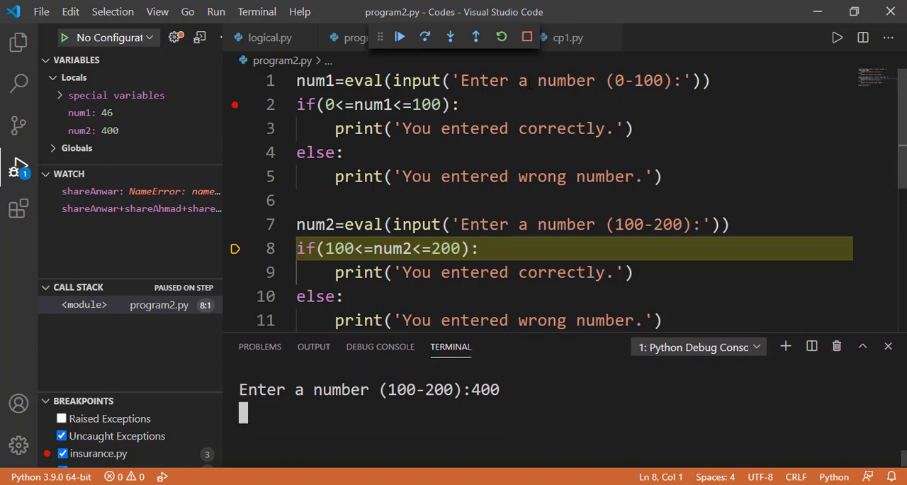
pyautogui.moveTo(451, 68)
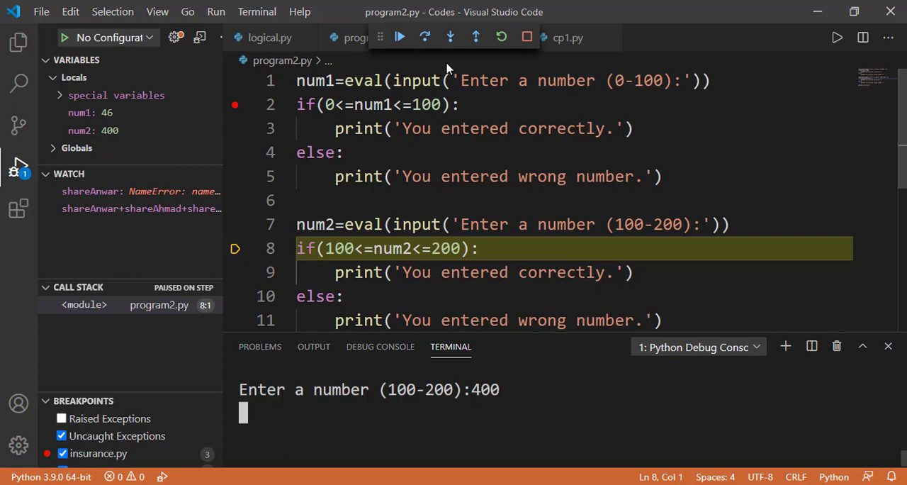
pyautogui.click(450, 36)
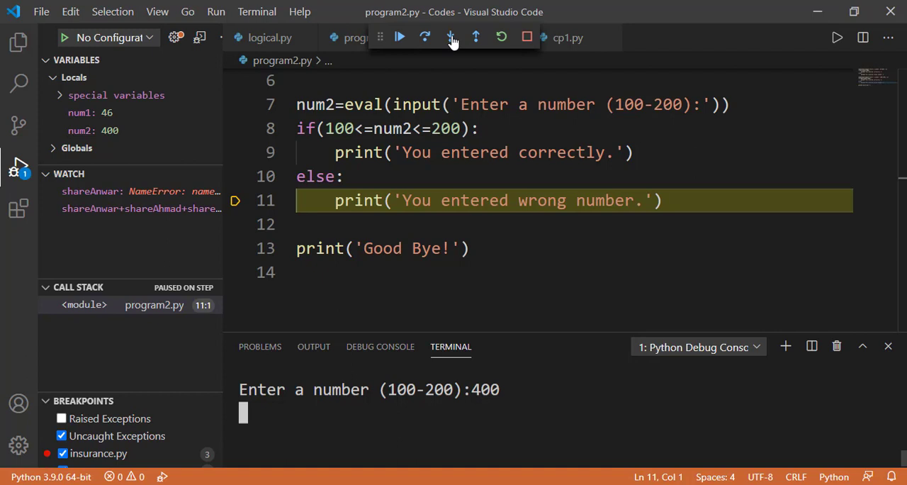
pyautogui.click(450, 37)
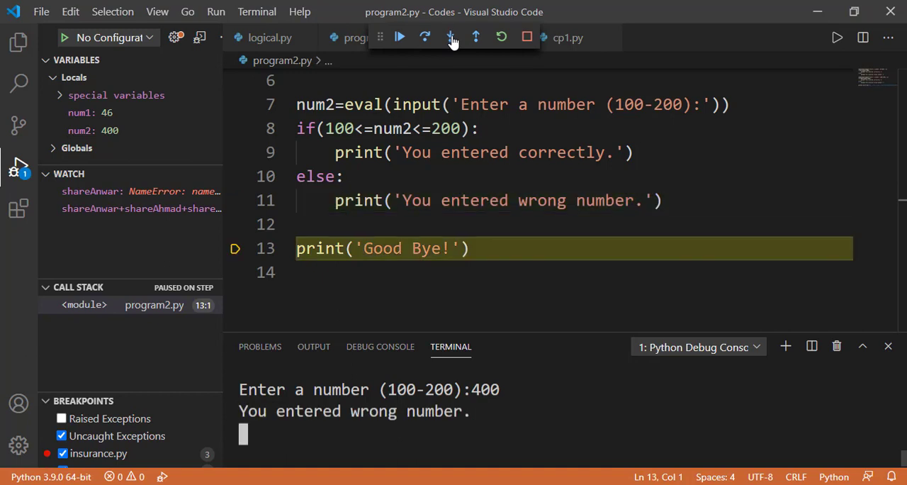
pyautogui.click(449, 37)
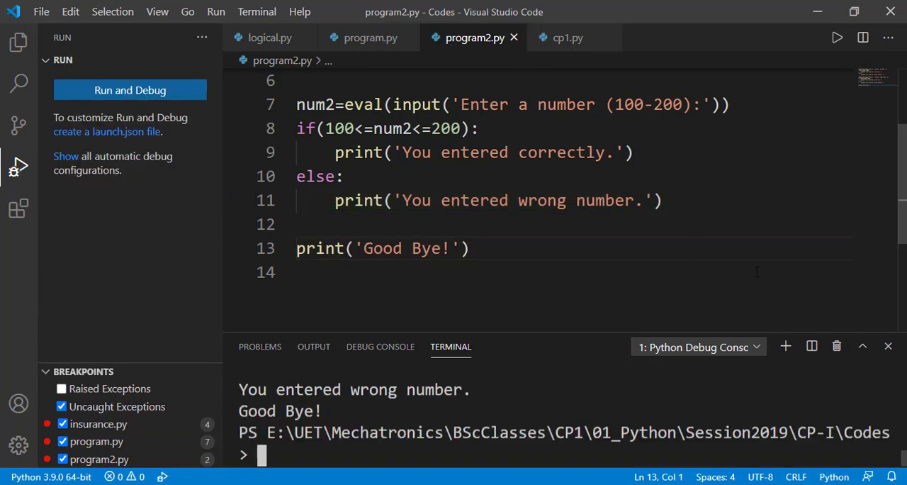
# Close the terminal panel and scroll down to program2.py's range-check code.
pyautogui.click(888, 346)
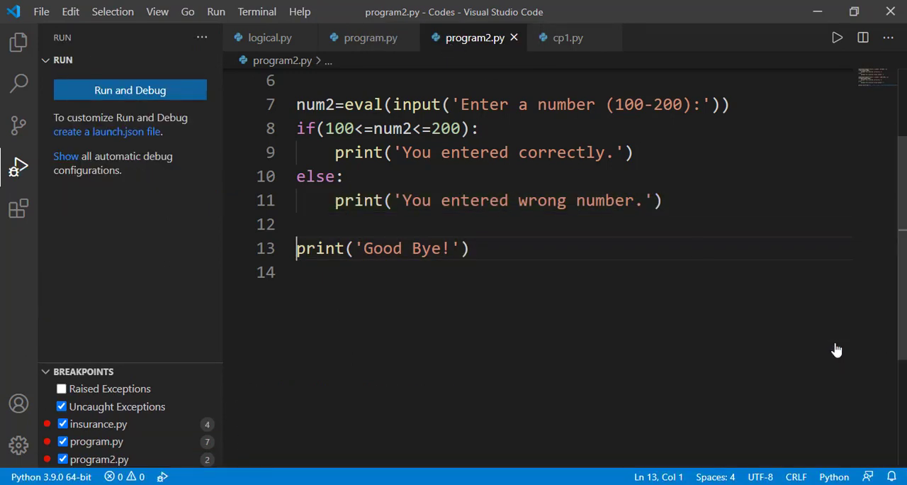
pyautogui.scroll(-3)
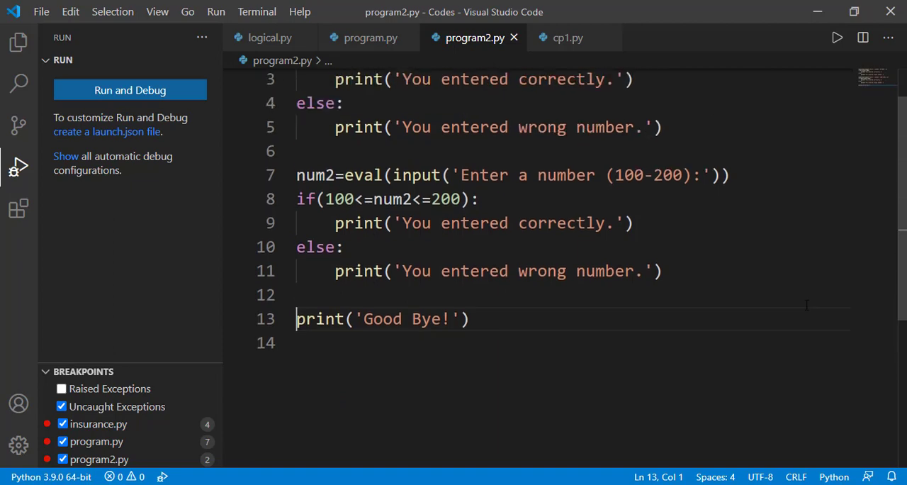